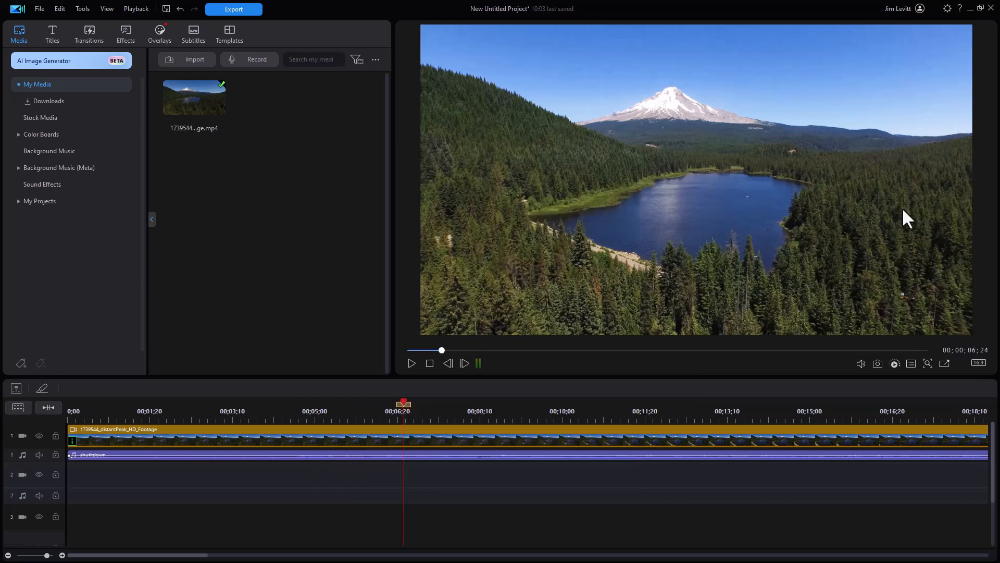
{"action": "mouse_move", "coordinate": [210, 203]}
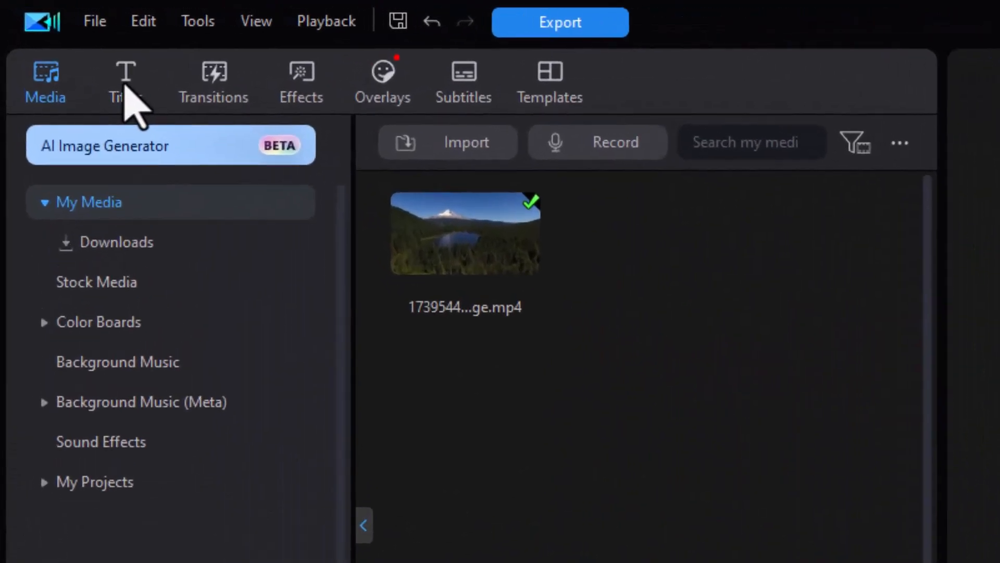
Switch to the Titles tab to browse the title templates
{"action": "left_click", "coordinate": [125, 81]}
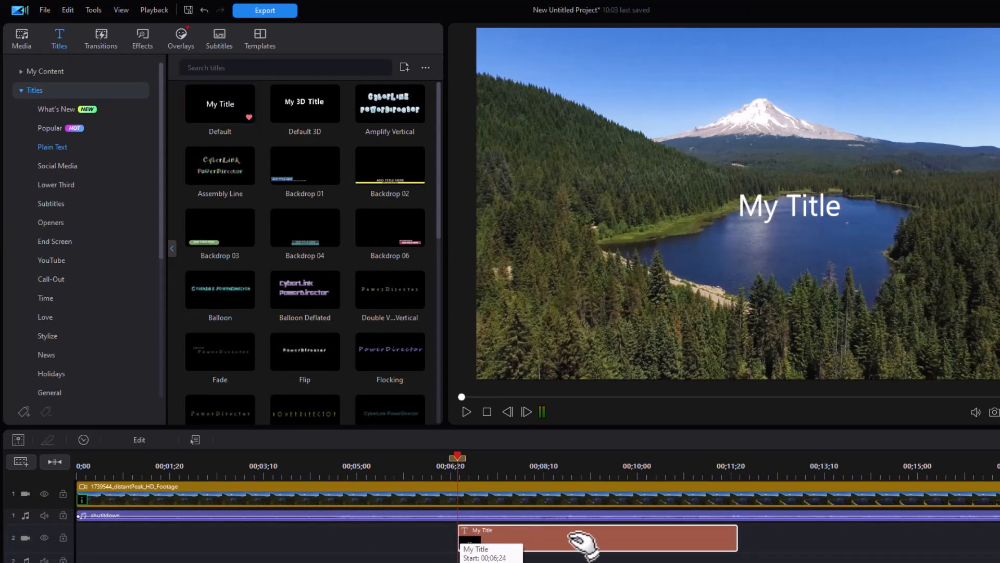
{"action": "mouse_move", "coordinate": [580, 548]}
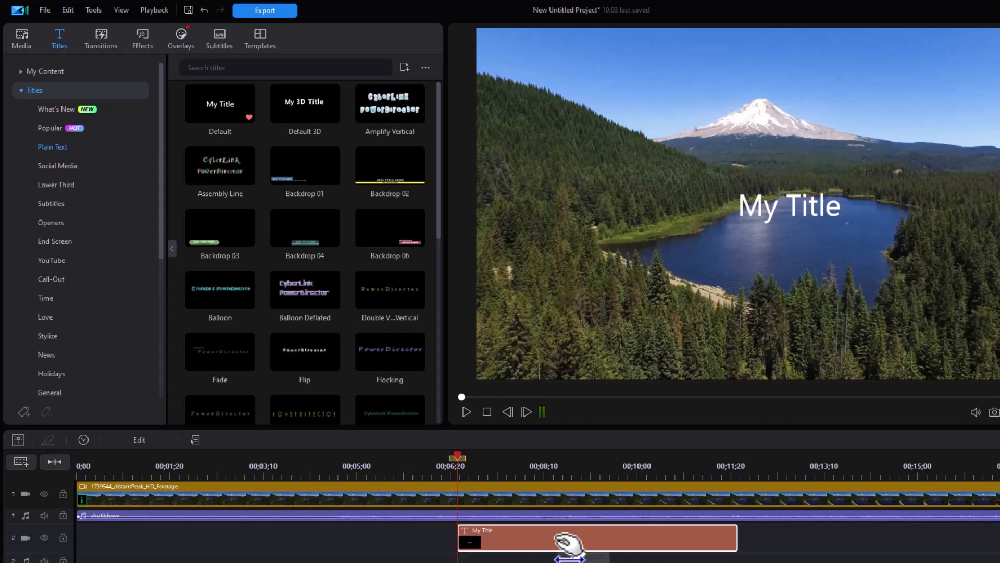
Replace 'My Title' with 'Mountain' and 'View' on a second line in the Title Designer
{"action": "double_click", "coordinate": [574, 537]}
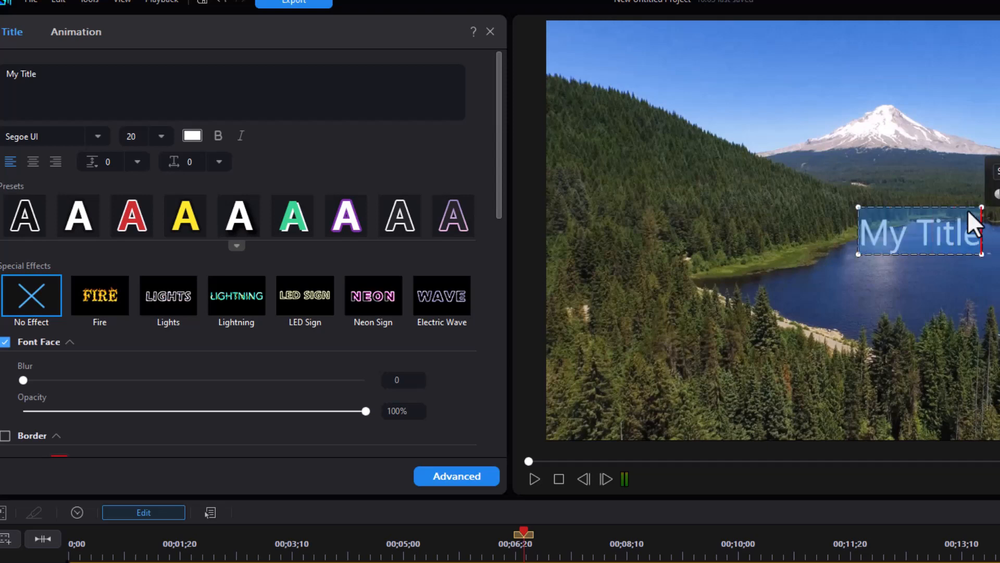
{"action": "type", "text": "mOUNTAIN"}
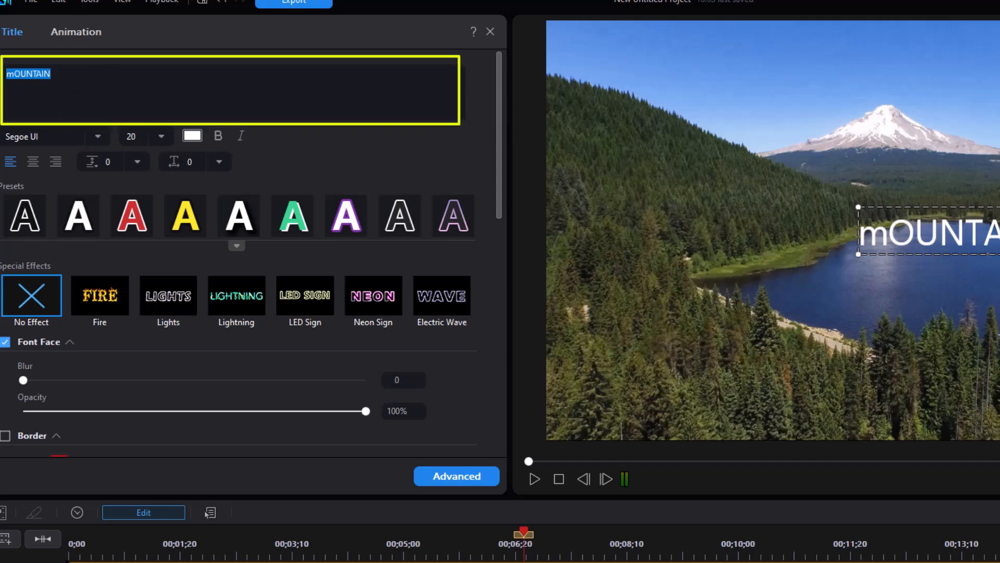
{"action": "type", "text": "M"}
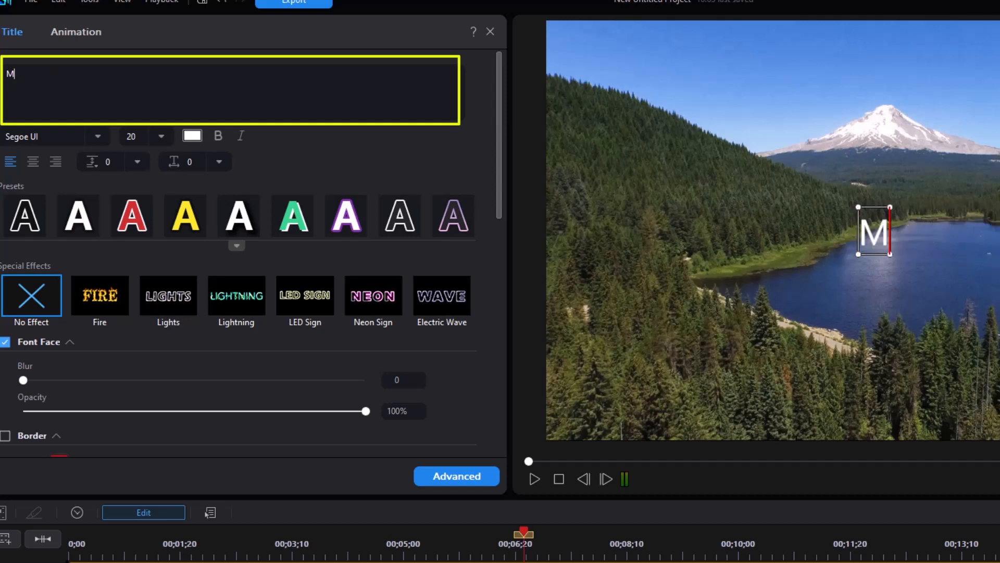
{"action": "type", "text": "ountain"}
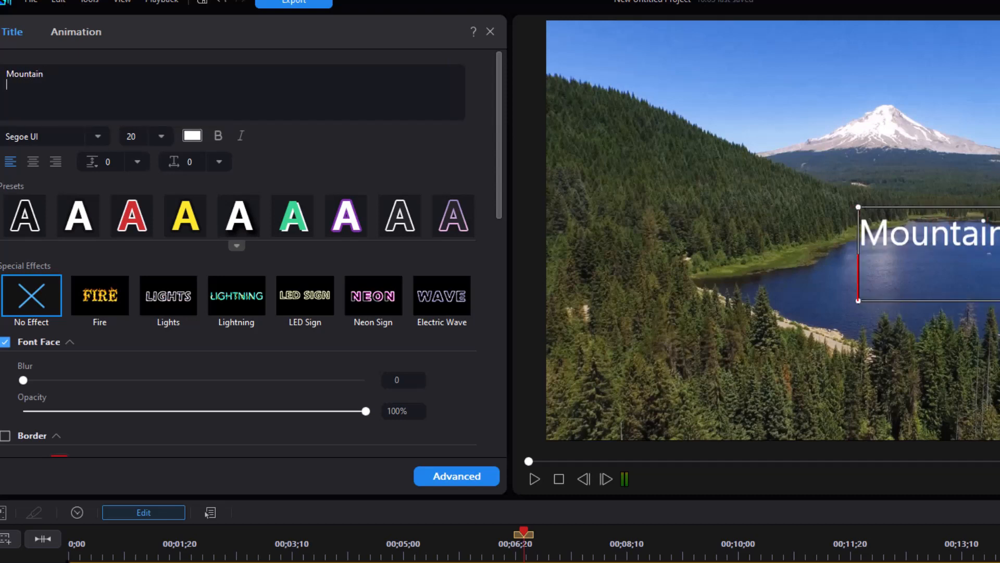
{"action": "type", "text": "View"}
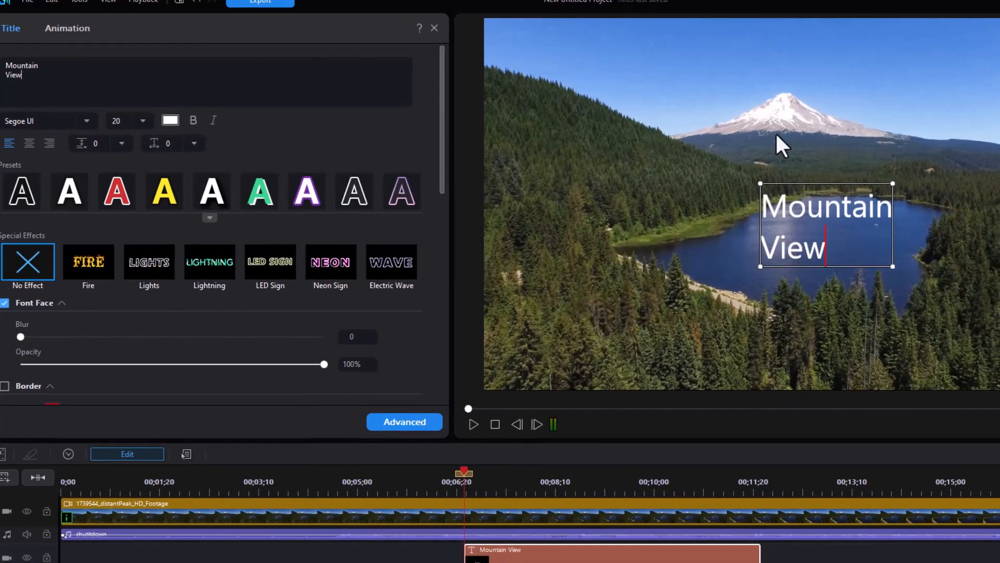
{"action": "mouse_move", "coordinate": [818, 188]}
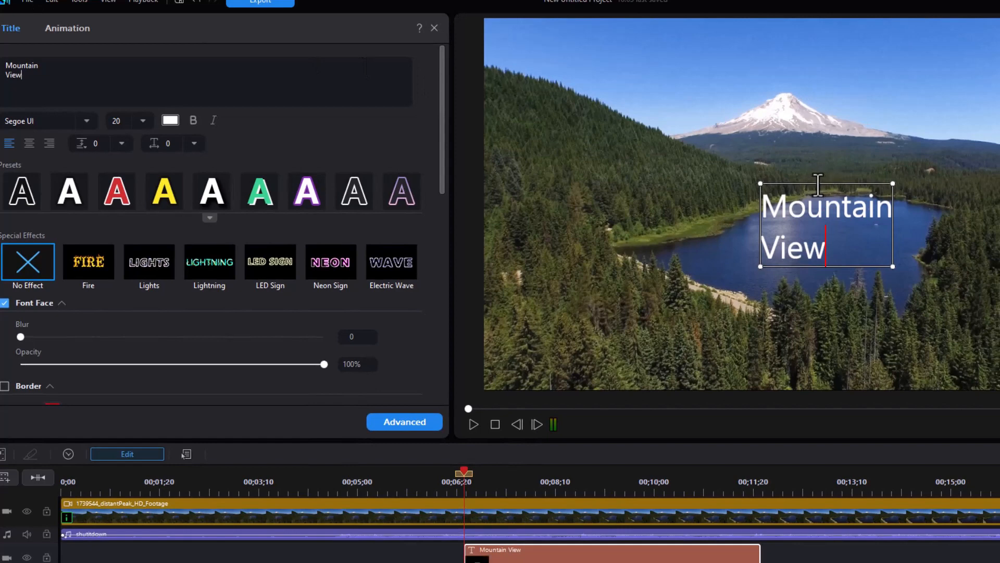
{"action": "mouse_move", "coordinate": [810, 184]}
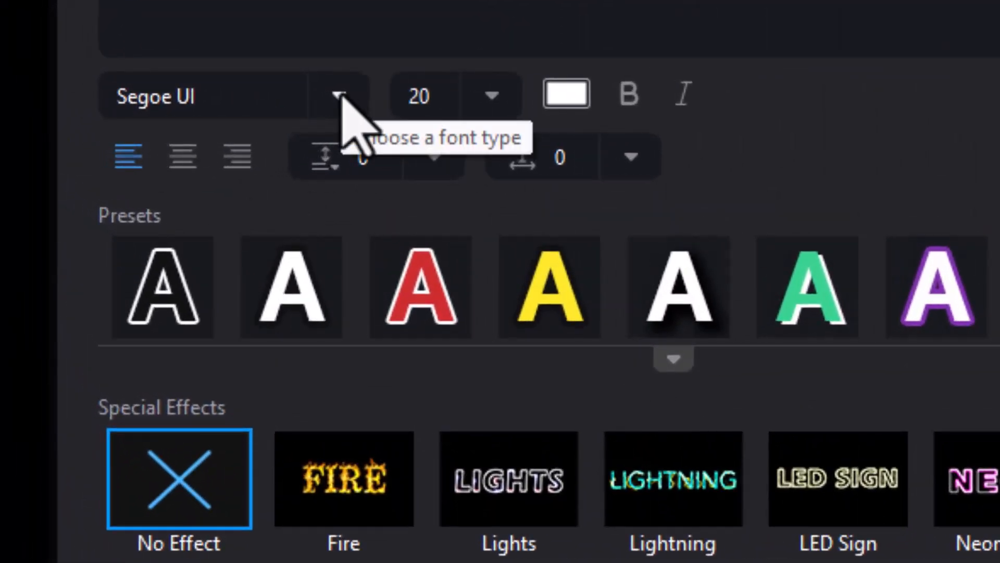
{"action": "mouse_move", "coordinate": [354, 147]}
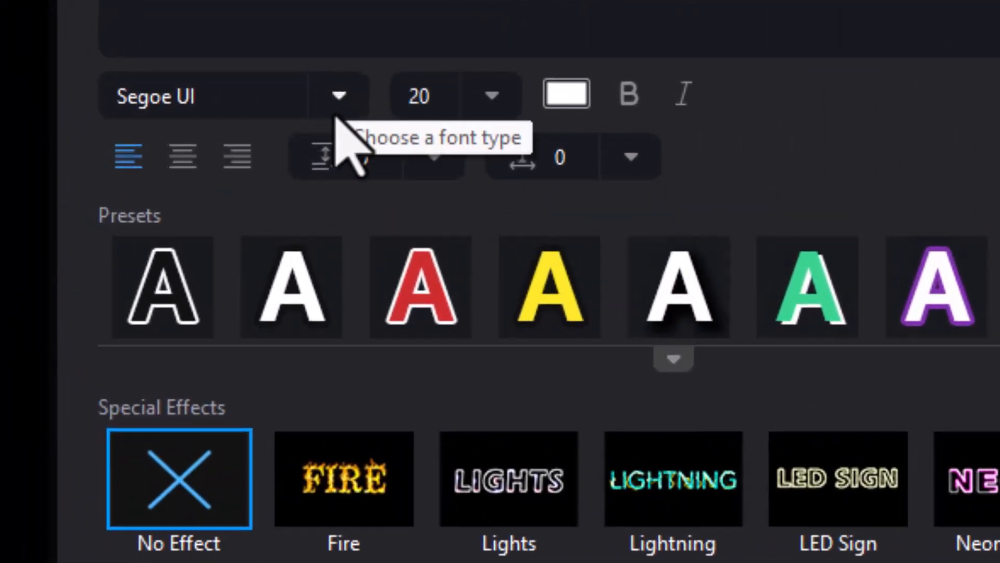
Choose Impact from the font list for the title
{"action": "left_click", "coordinate": [338, 95]}
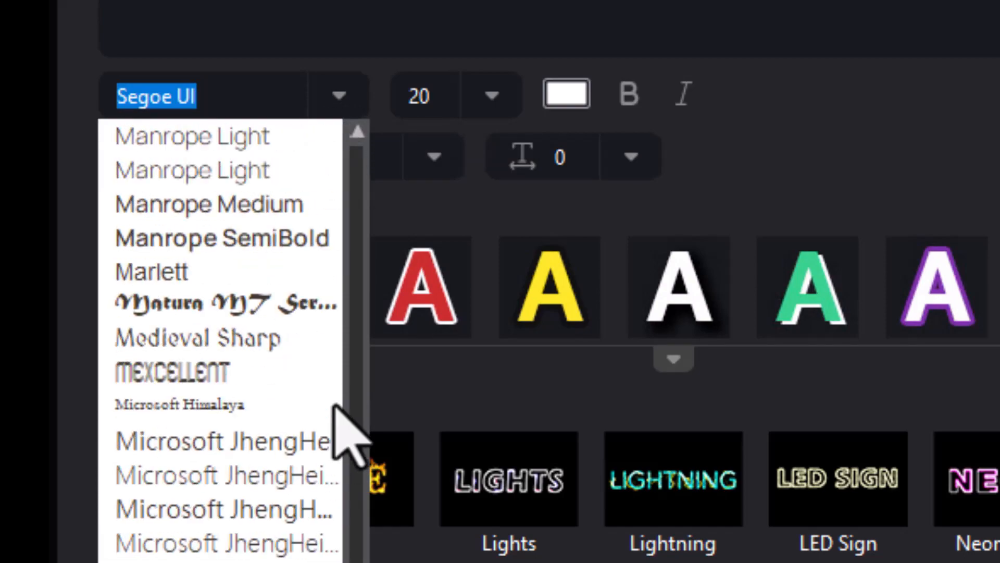
{"action": "scroll", "scroll_direction": "up", "scroll_amount": 3}
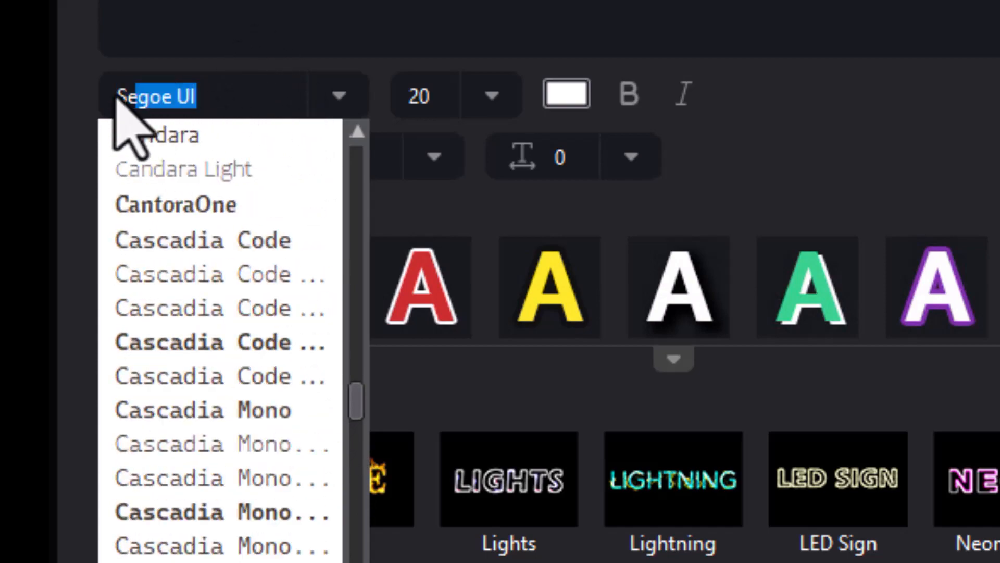
{"action": "mouse_move", "coordinate": [102, 71]}
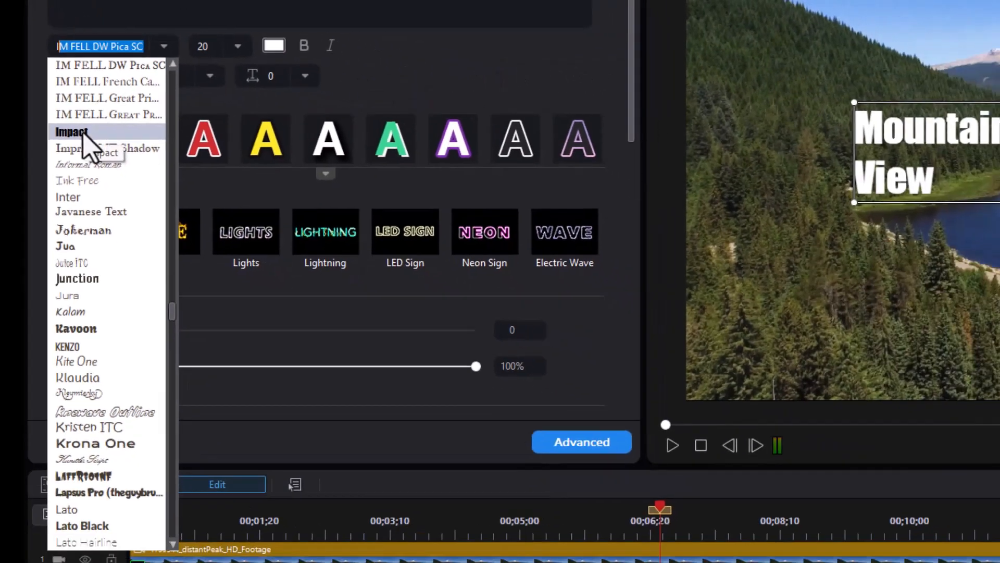
{"action": "left_click", "coordinate": [71, 131]}
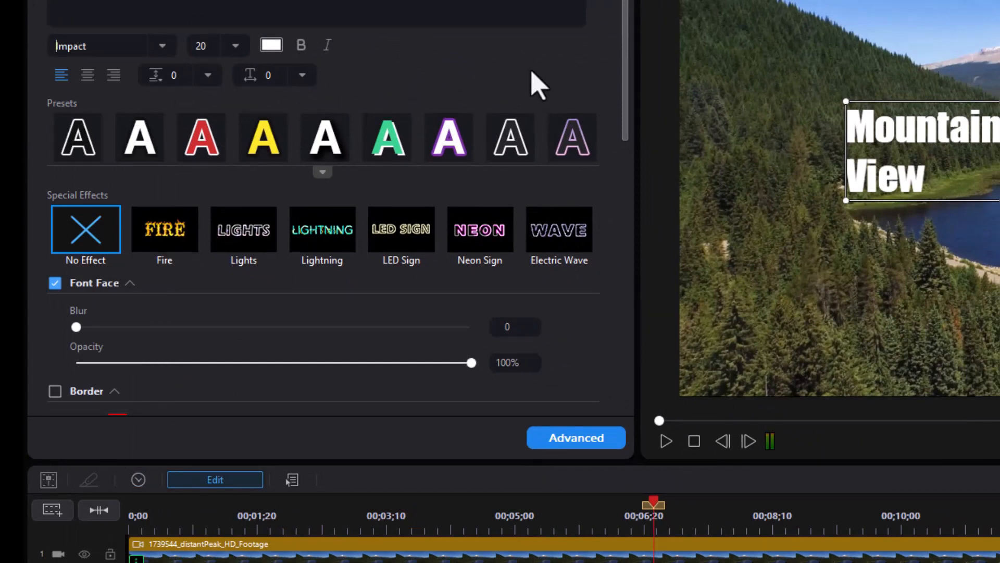
{"action": "mouse_move", "coordinate": [70, 112]}
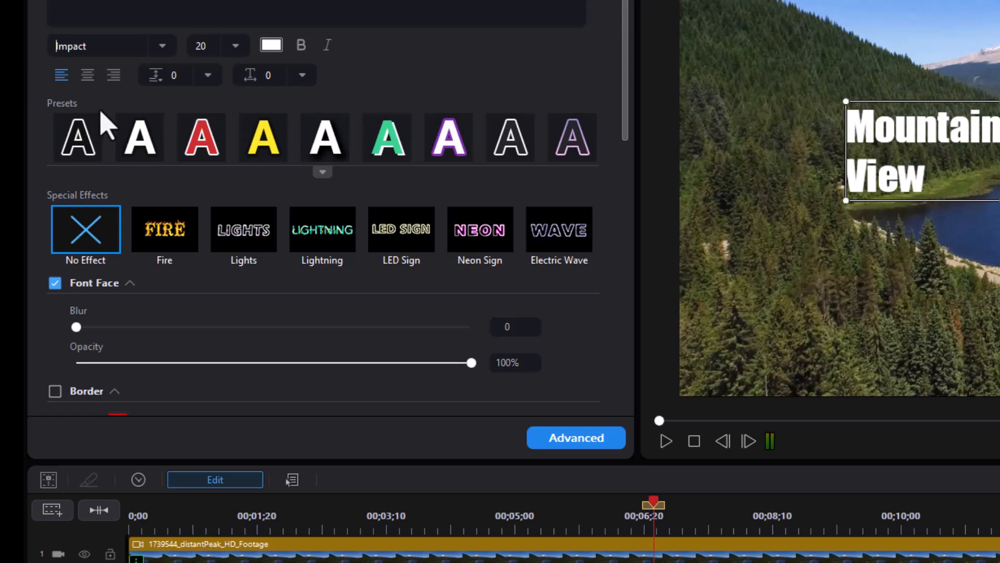
{"action": "mouse_move", "coordinate": [96, 86]}
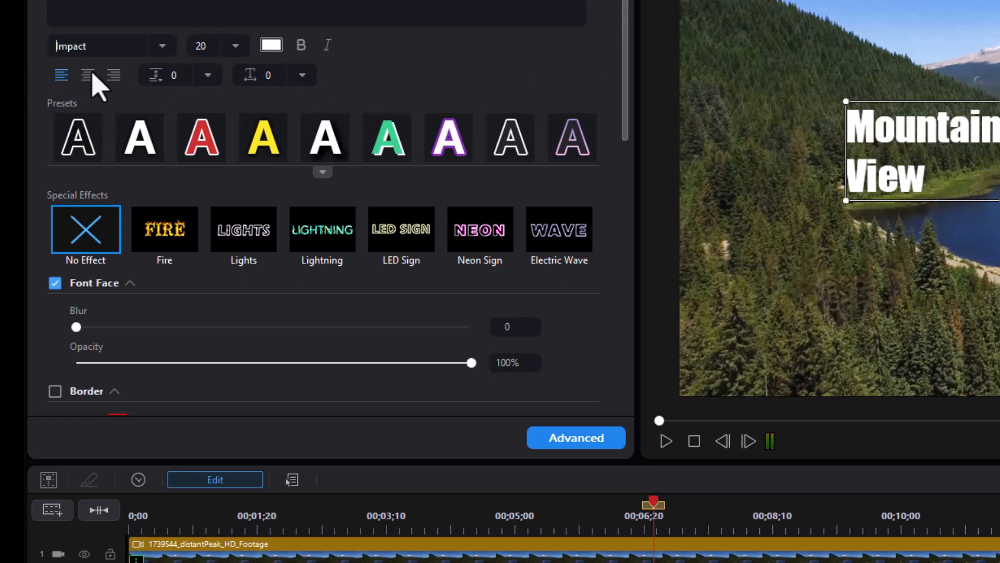
Centre-align both title lines and change the font size, first trying 36
{"action": "left_click", "coordinate": [114, 75]}
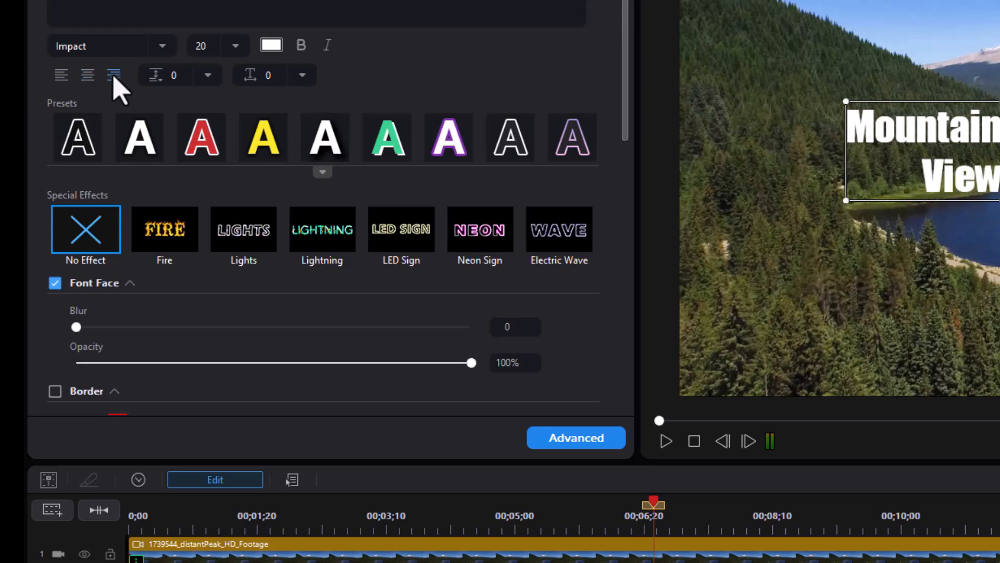
{"action": "left_click", "coordinate": [262, 137]}
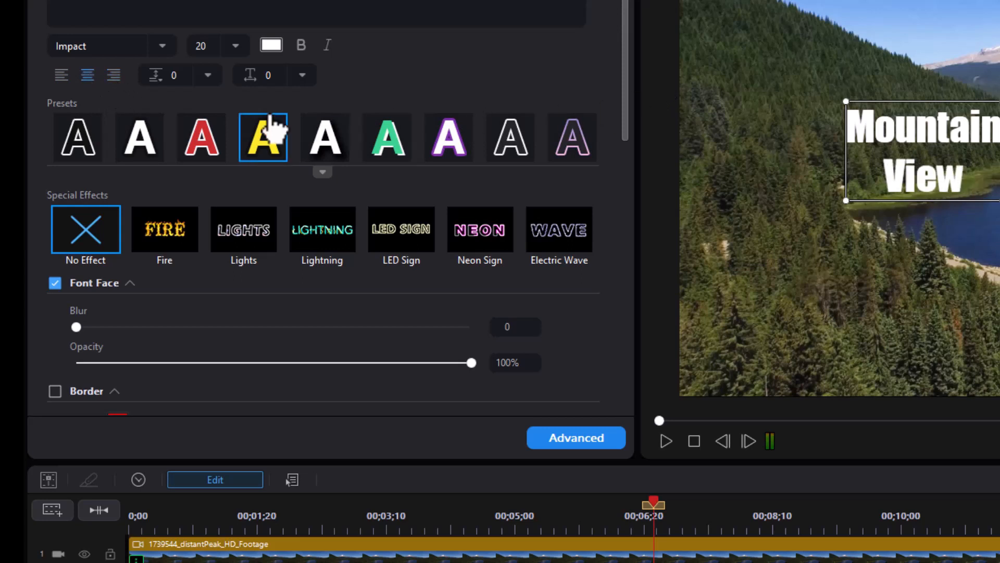
{"action": "left_click", "coordinate": [235, 45]}
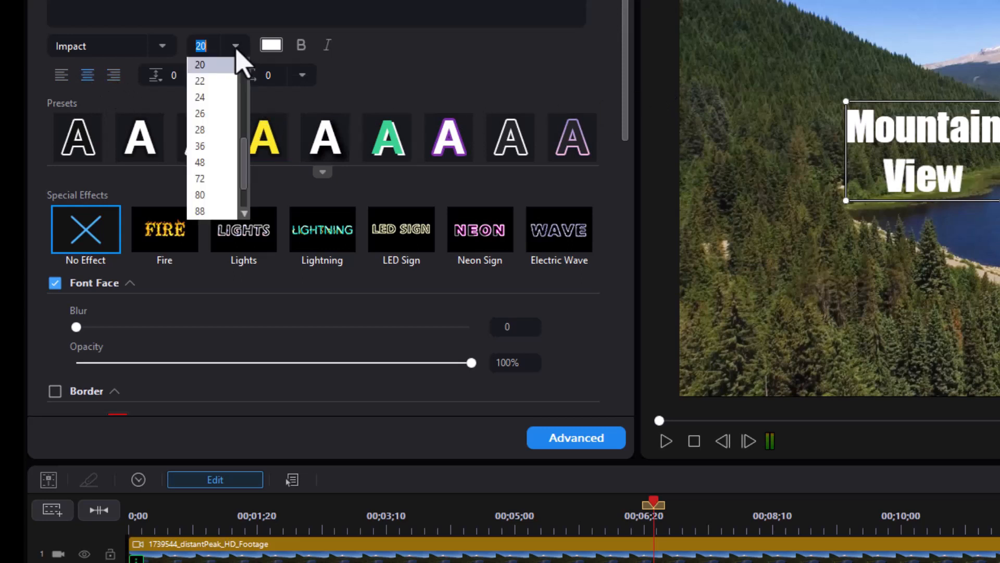
{"action": "left_click", "coordinate": [199, 145]}
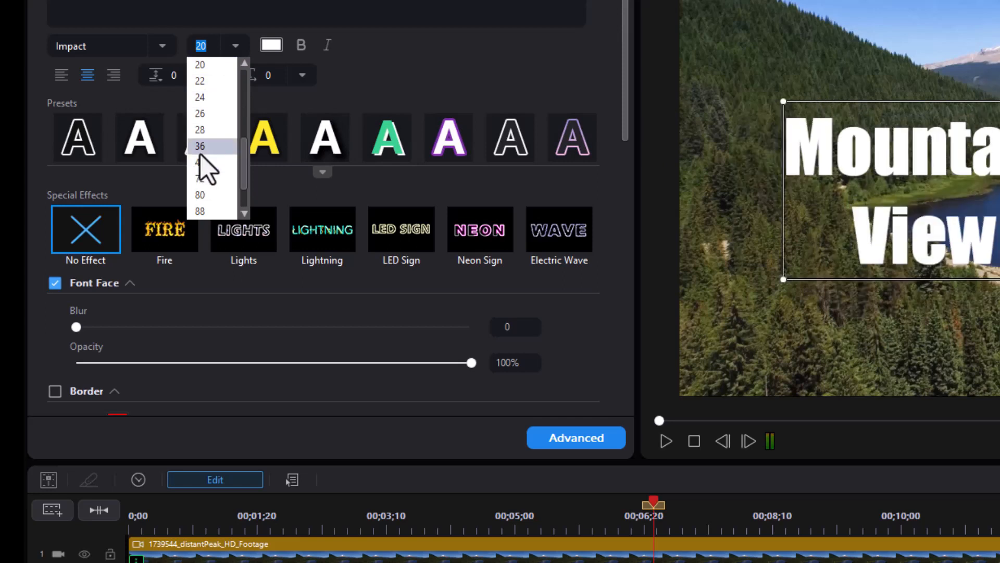
{"action": "left_click", "coordinate": [200, 146]}
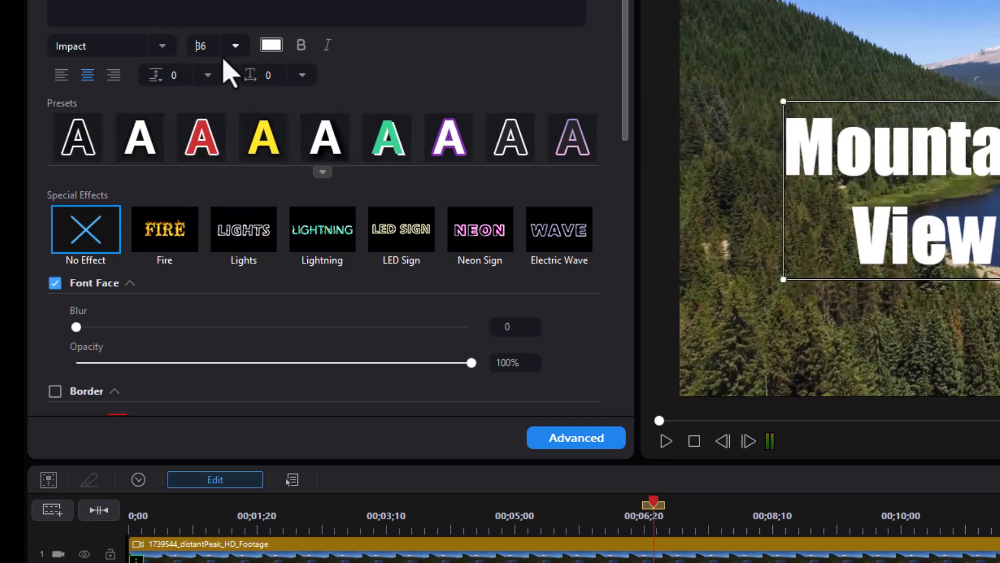
{"action": "left_click", "coordinate": [235, 45]}
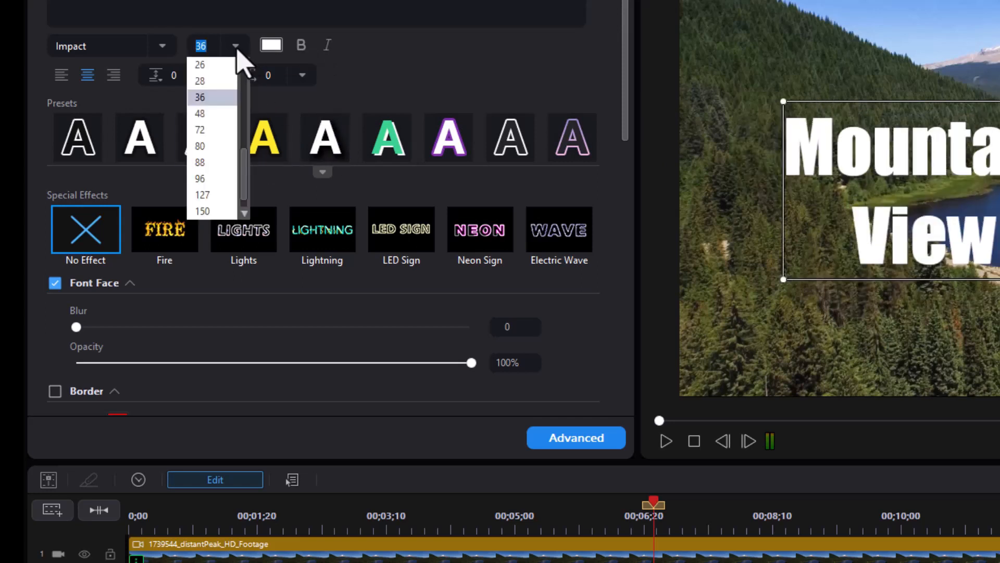
{"action": "mouse_move", "coordinate": [239, 67]}
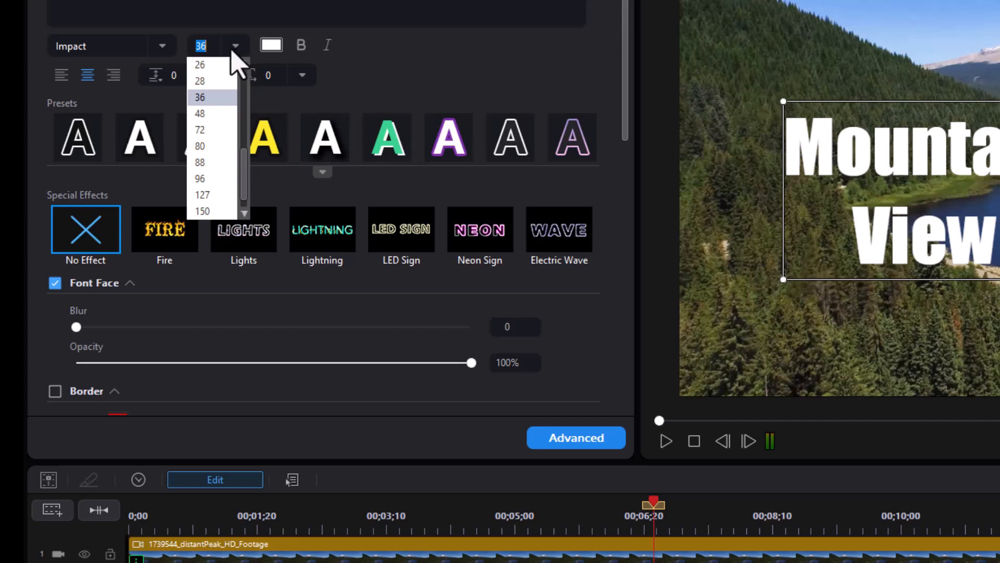
{"action": "mouse_move", "coordinate": [163, 60]}
{"action": "type", "text": "44"}
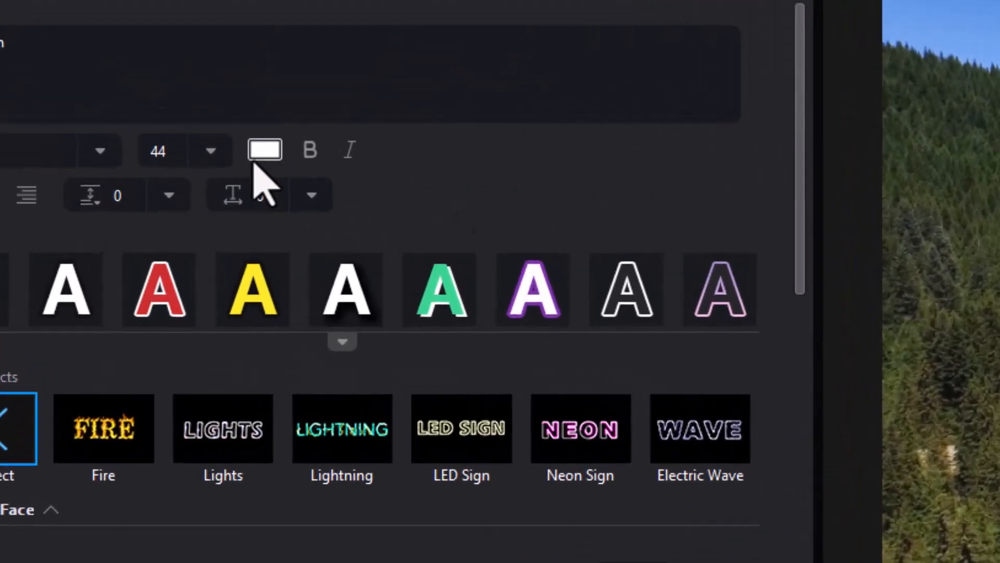
Set the title text colour to white (FFFFFF) and confirm the Color dialog
{"action": "left_click", "coordinate": [263, 150]}
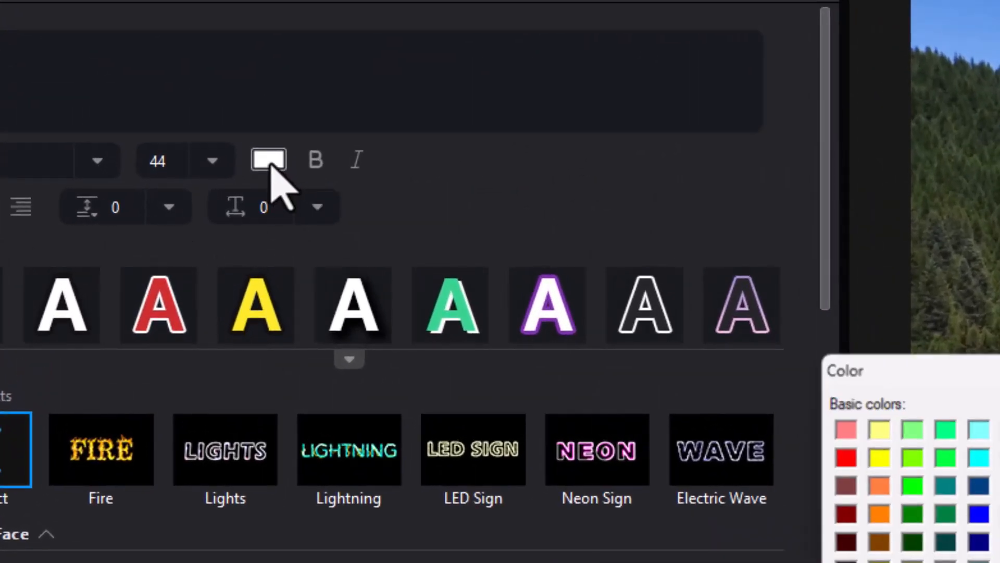
{"action": "left_click", "coordinate": [268, 159]}
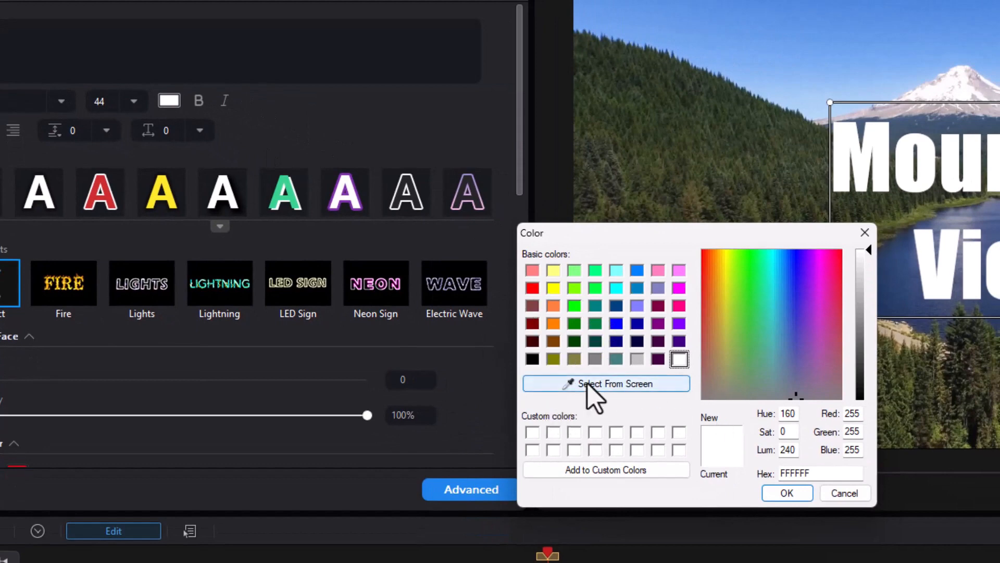
{"action": "left_click", "coordinate": [605, 383]}
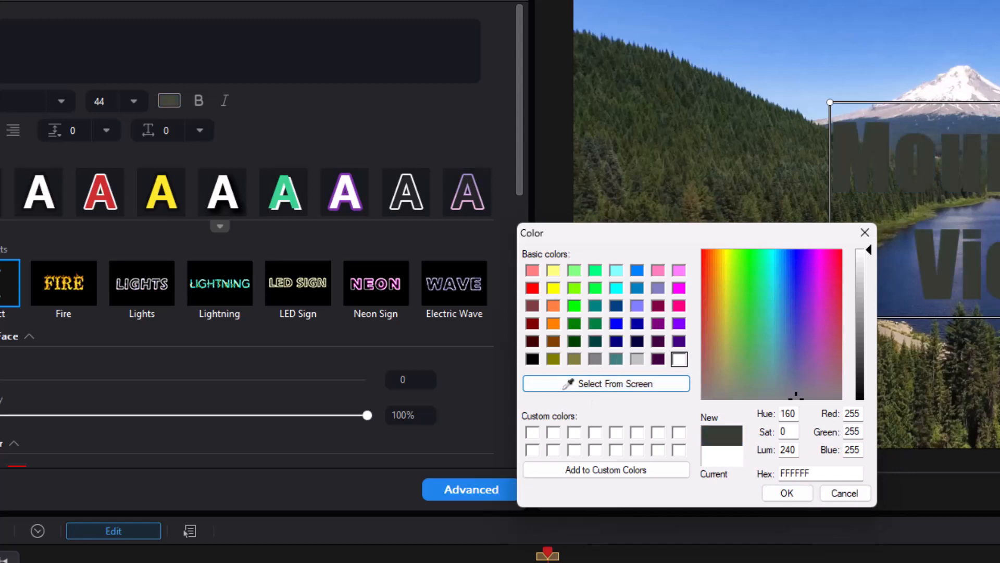
{"action": "left_click", "coordinate": [605, 383]}
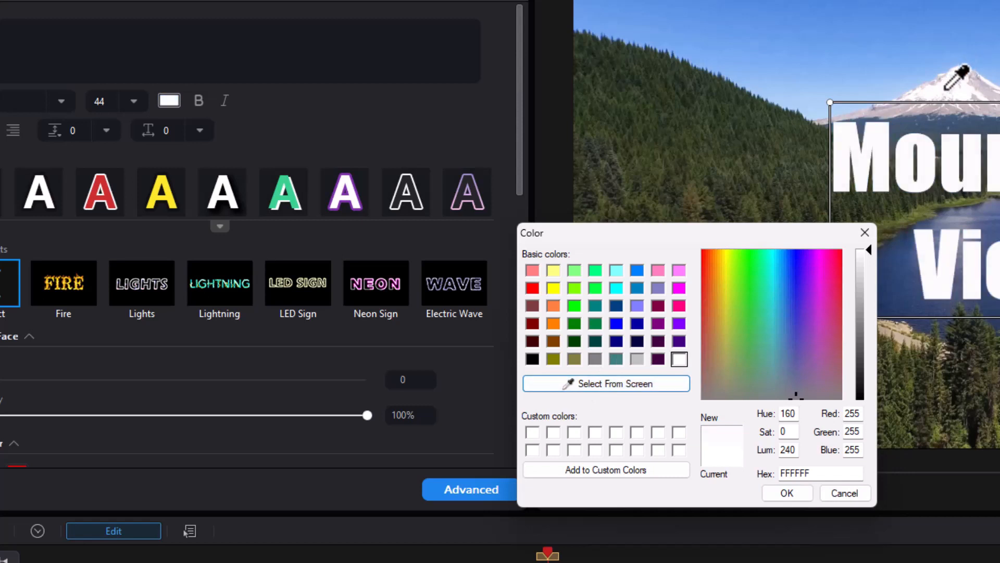
{"action": "left_click", "coordinate": [724, 378]}
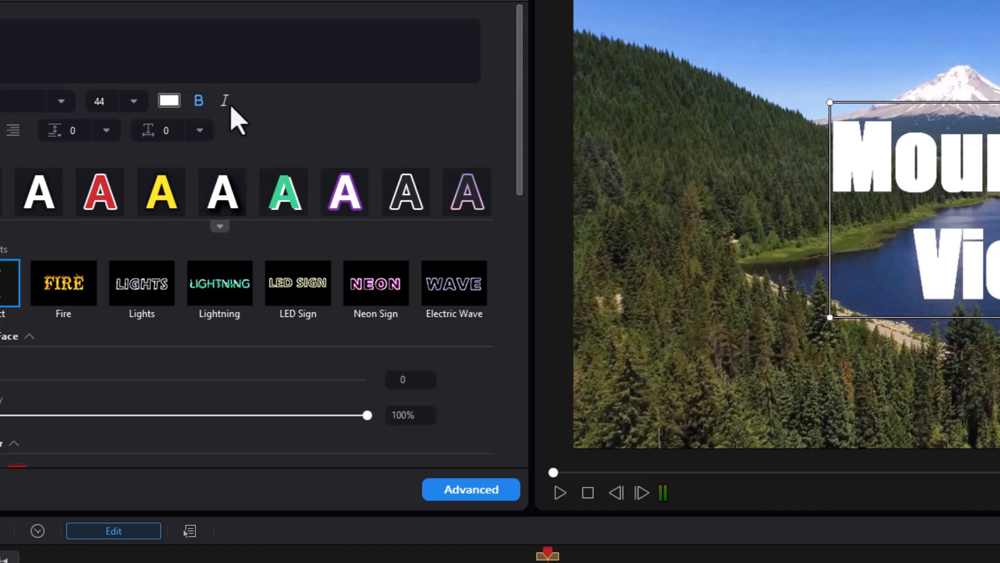
Set line spacing to -14, toggling Italic on and back off
{"action": "left_click", "coordinate": [199, 101]}
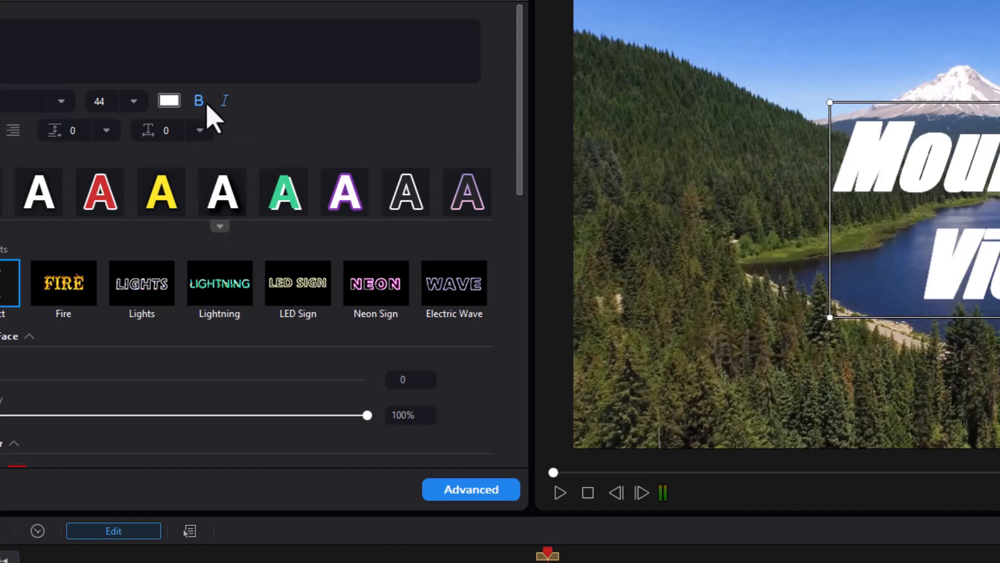
{"action": "left_click", "coordinate": [224, 101]}
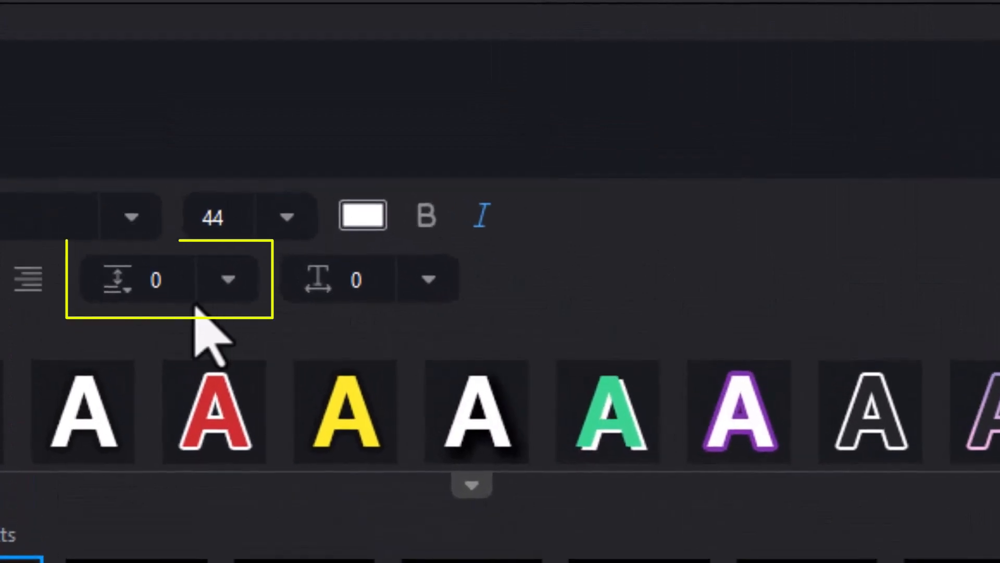
{"action": "mouse_move", "coordinate": [233, 300]}
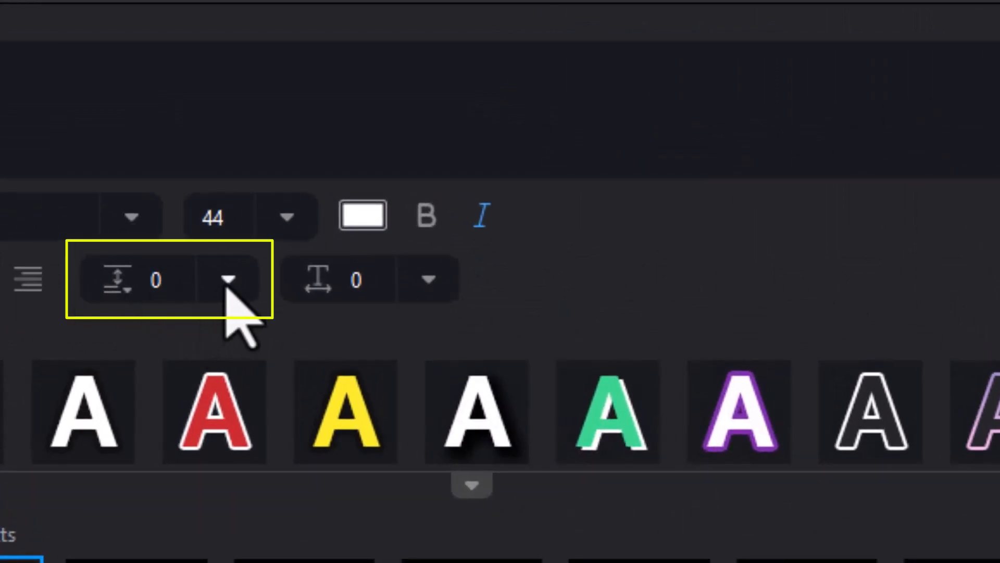
{"action": "mouse_move", "coordinate": [230, 300]}
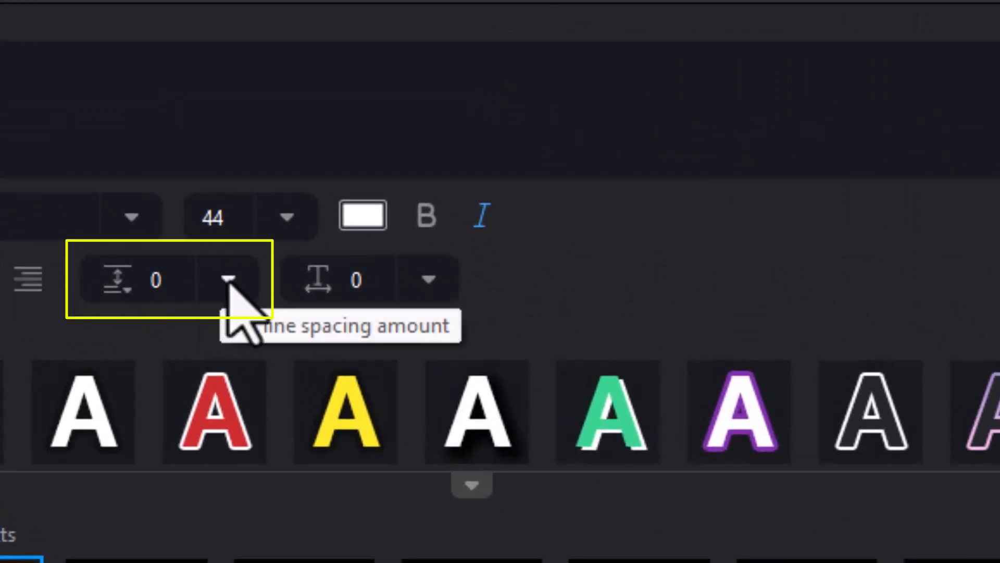
{"action": "left_click", "coordinate": [228, 279]}
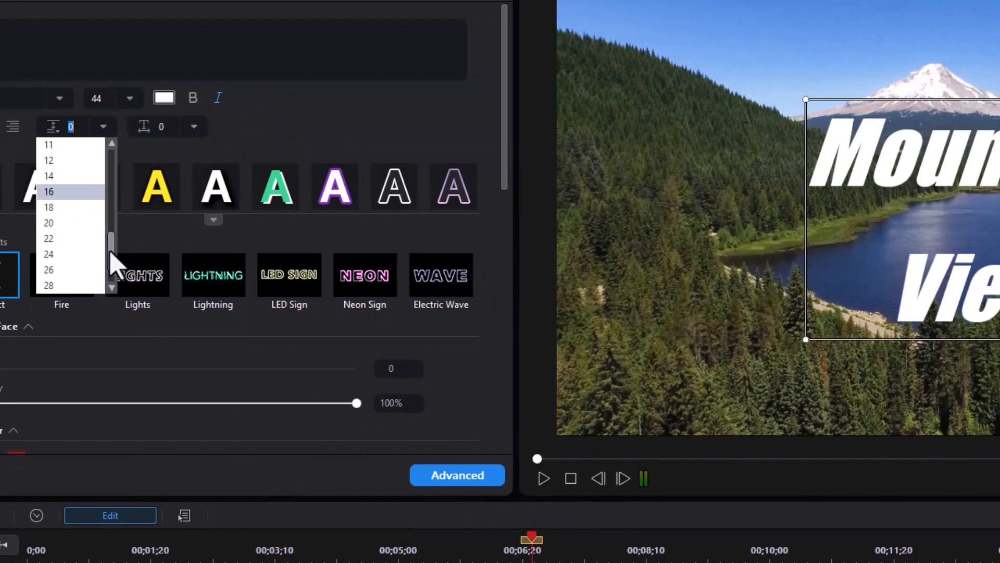
{"action": "scroll", "scroll_direction": "up", "scroll_amount": 3}
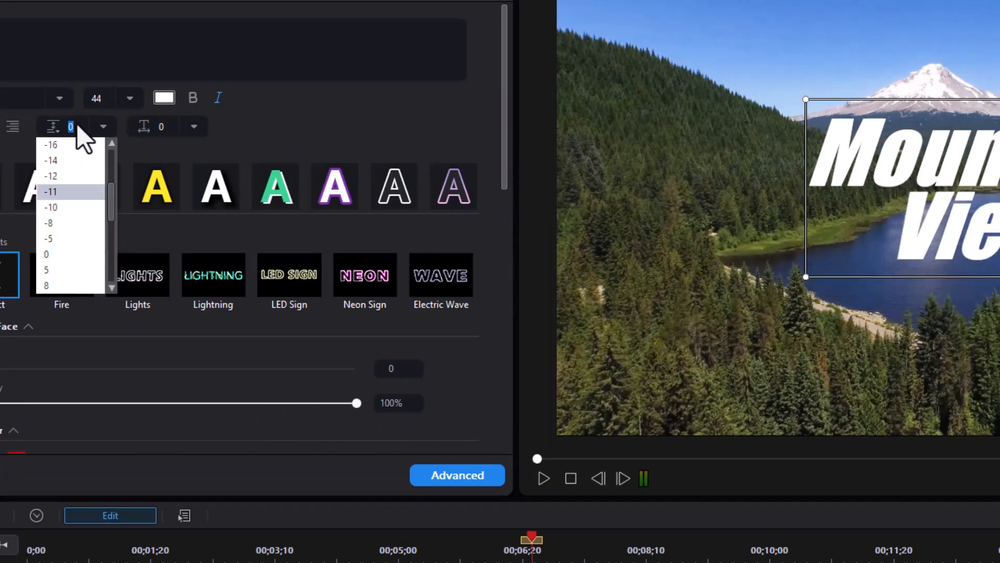
{"action": "left_click", "coordinate": [51, 160]}
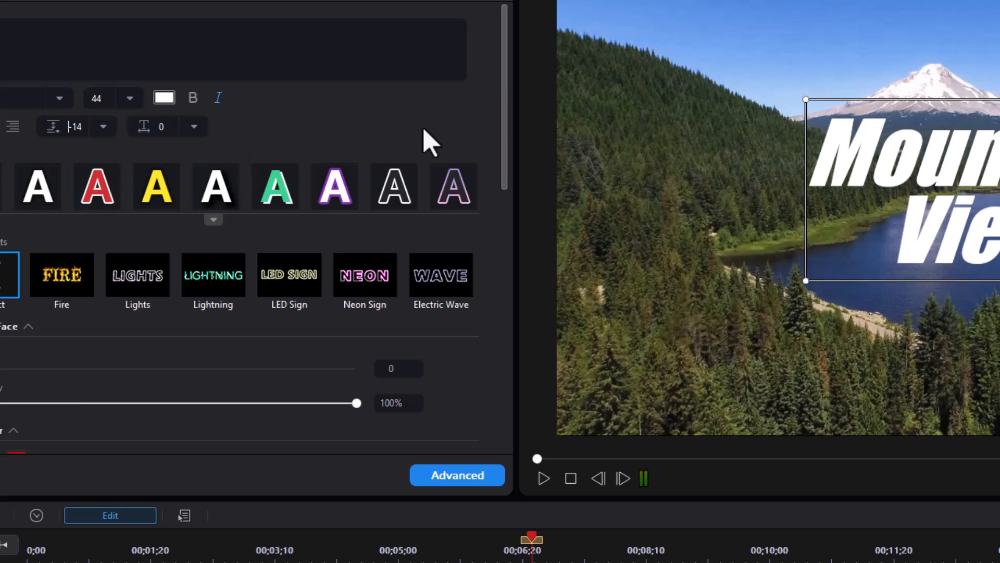
{"action": "left_click", "coordinate": [218, 98]}
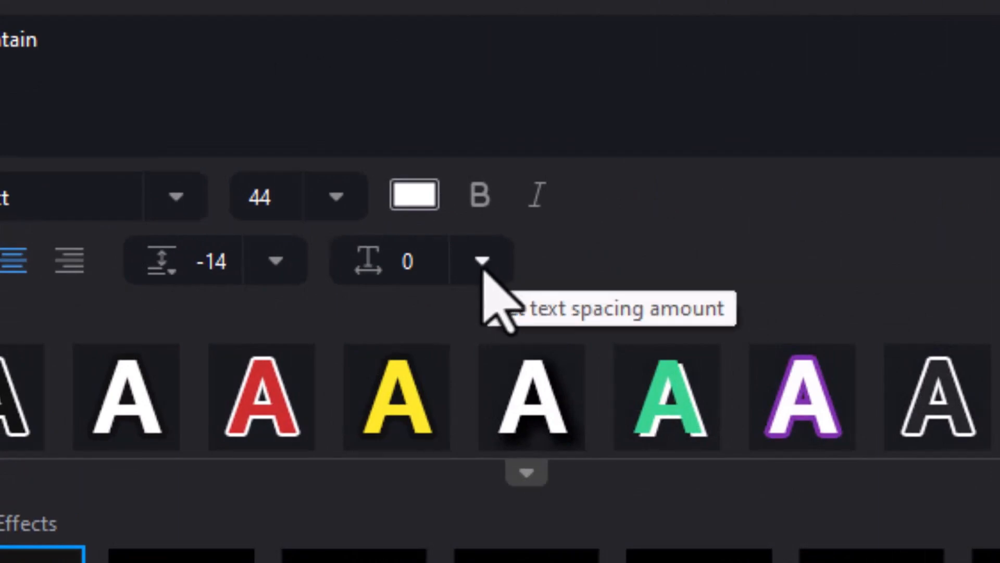
Choose 1 from the character spacing list
{"action": "left_click", "coordinate": [480, 260]}
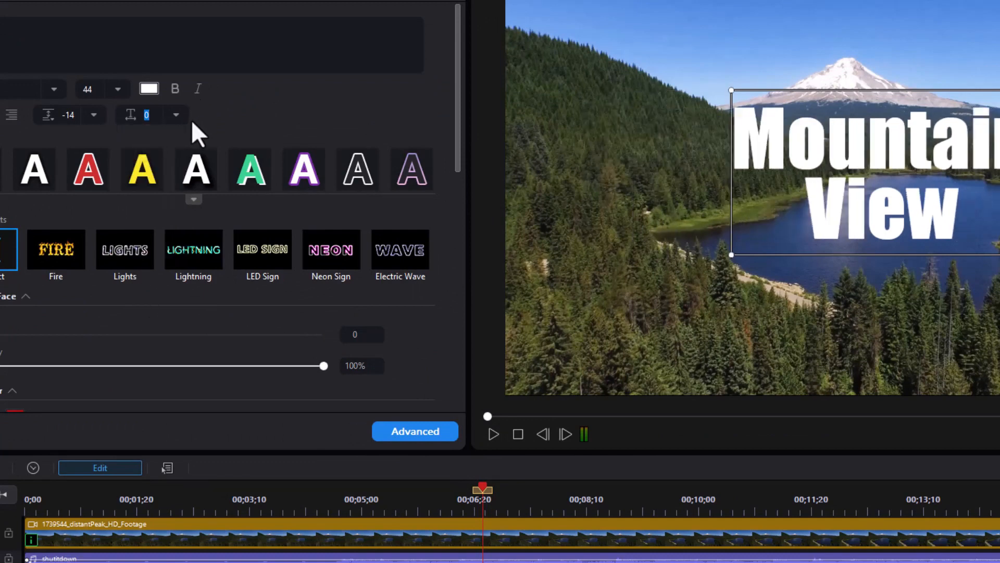
{"action": "left_click", "coordinate": [176, 114]}
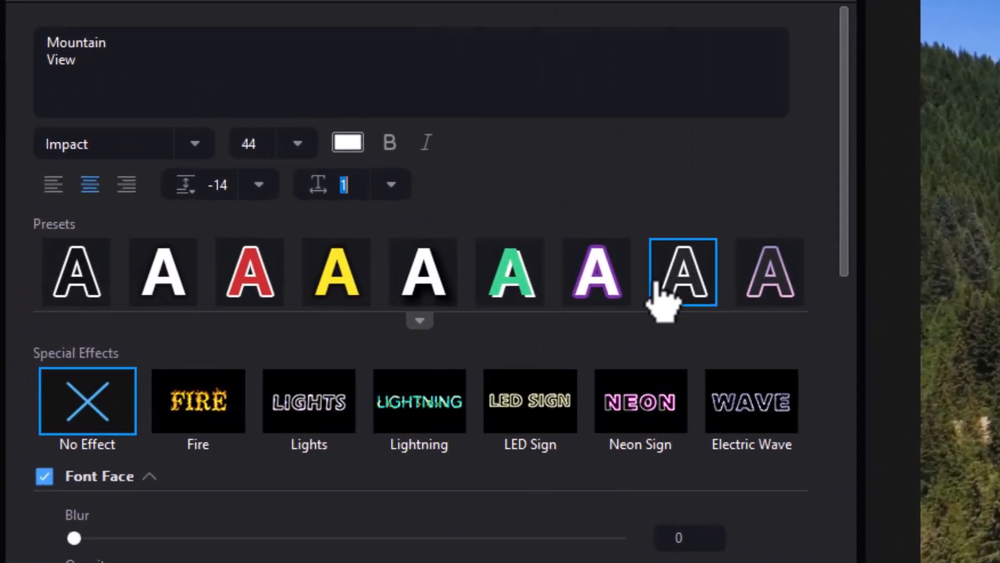
Try outlined, blue, glowing and box presets, settling on the orange gradient style
{"action": "left_click", "coordinate": [419, 272]}
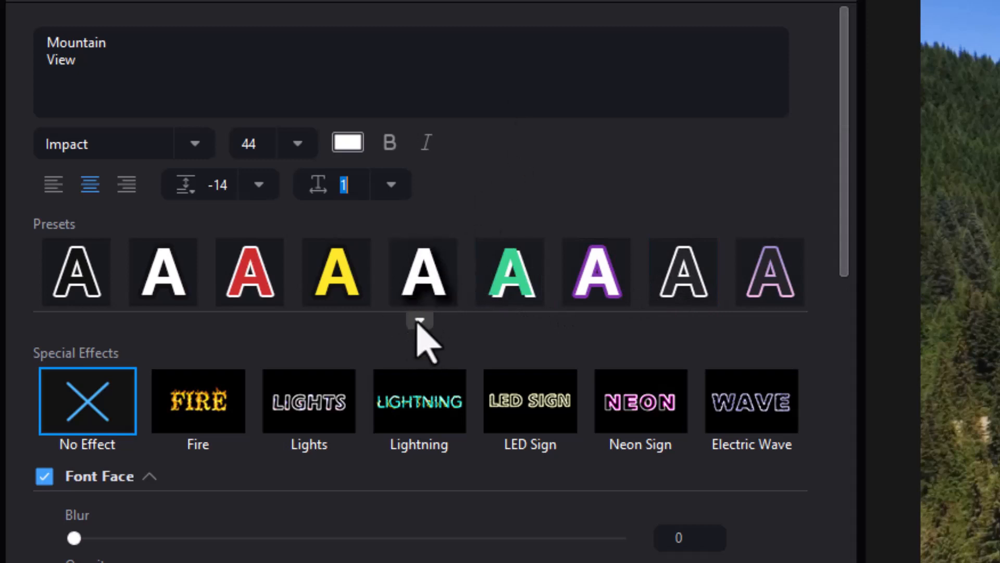
{"action": "left_click", "coordinate": [419, 321]}
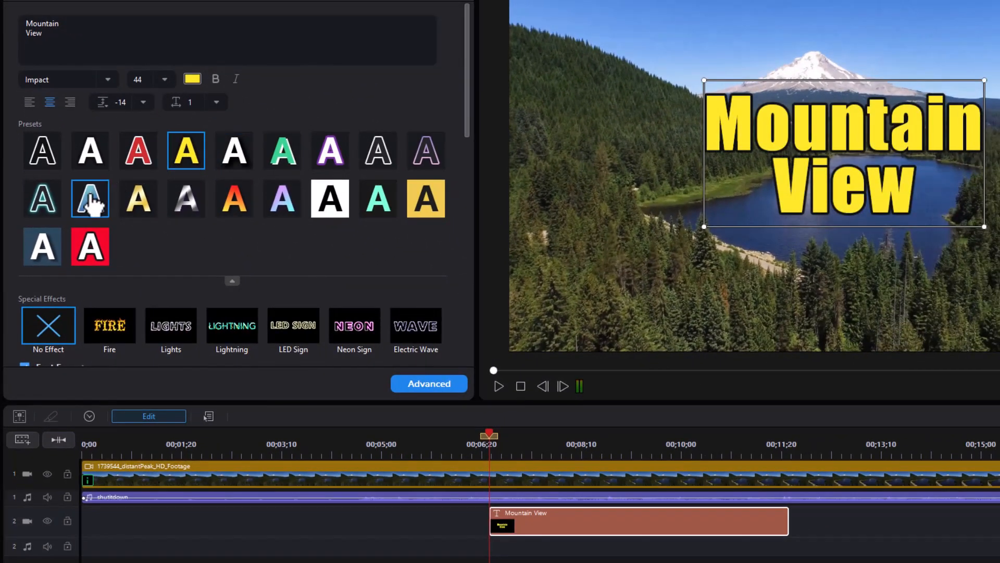
{"action": "left_click", "coordinate": [42, 199]}
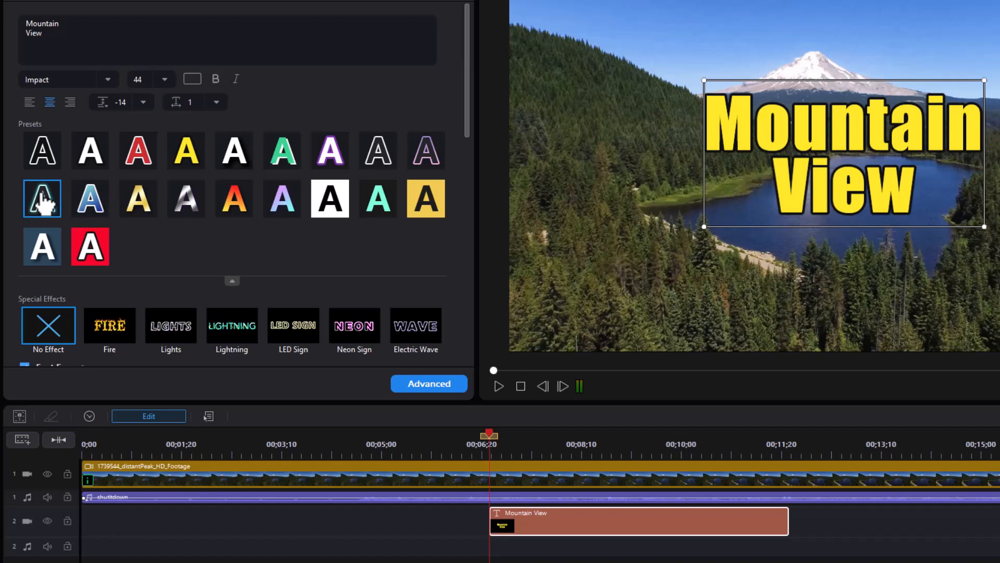
{"action": "left_click", "coordinate": [42, 198]}
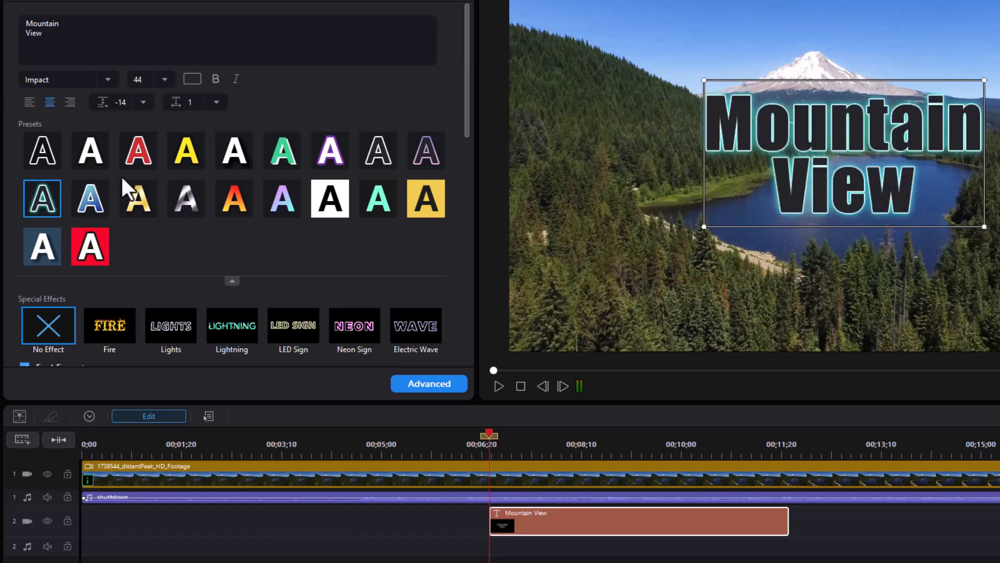
{"action": "mouse_move", "coordinate": [181, 105]}
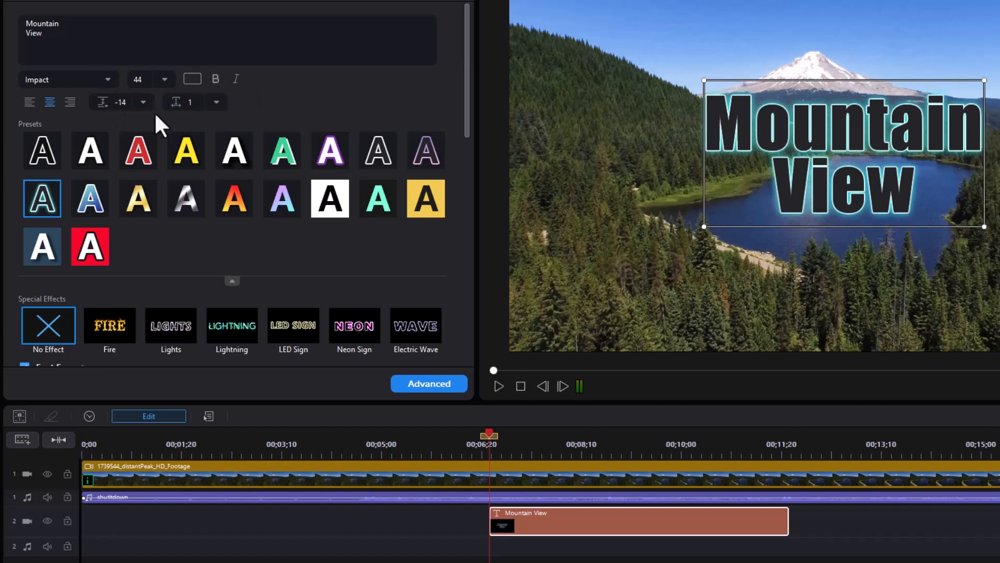
{"action": "mouse_move", "coordinate": [266, 118]}
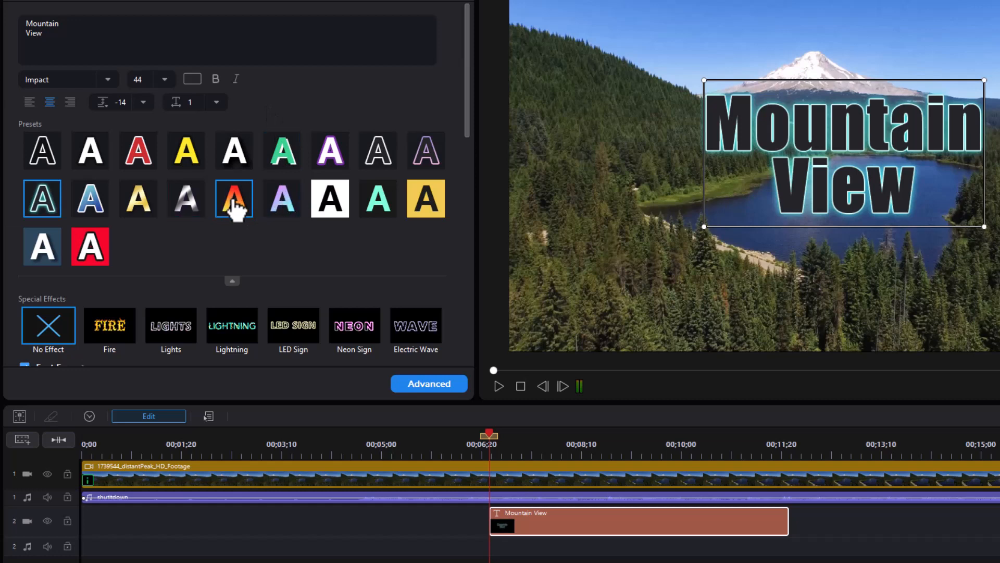
{"action": "left_click", "coordinate": [233, 199]}
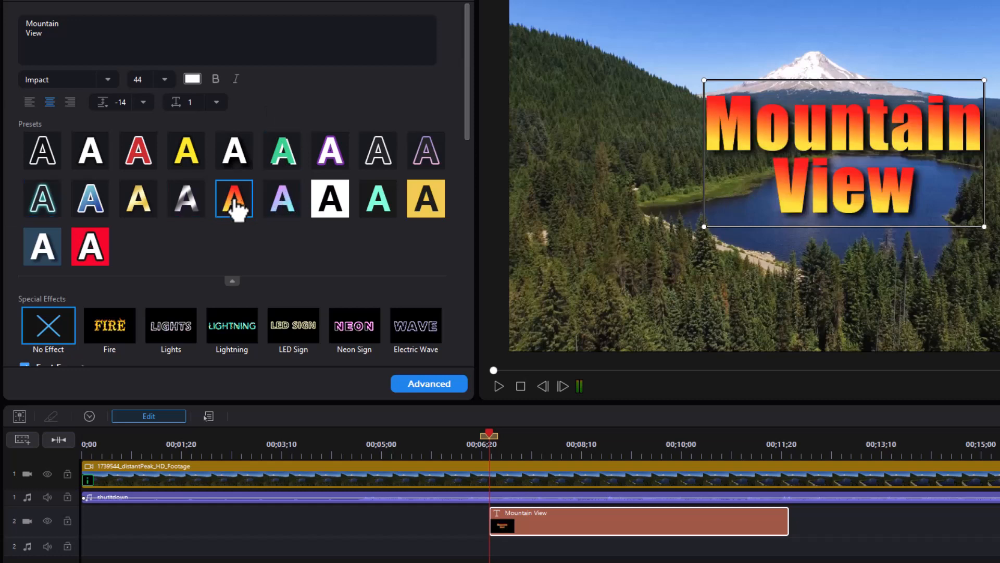
{"action": "left_click", "coordinate": [282, 199]}
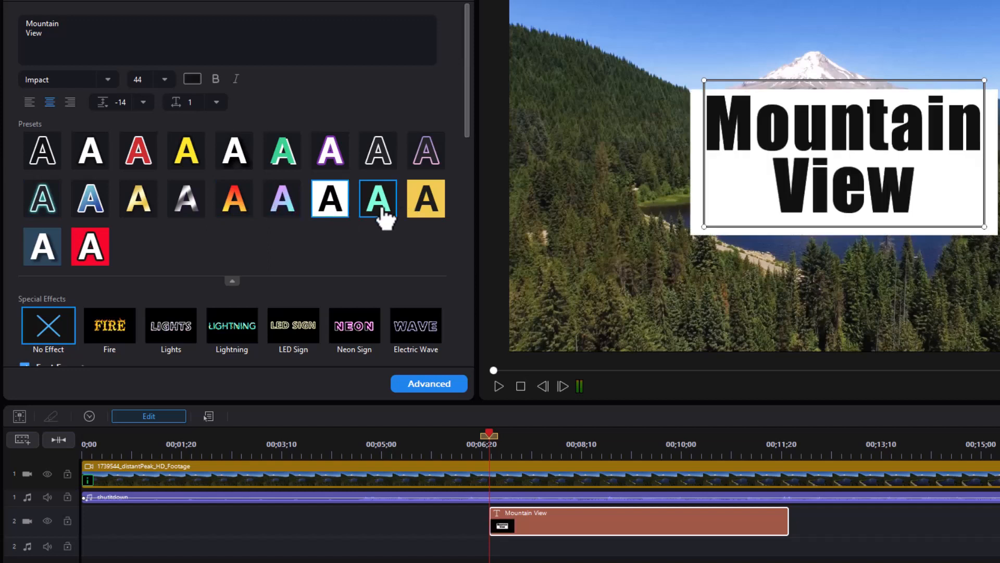
{"action": "left_click", "coordinate": [425, 199]}
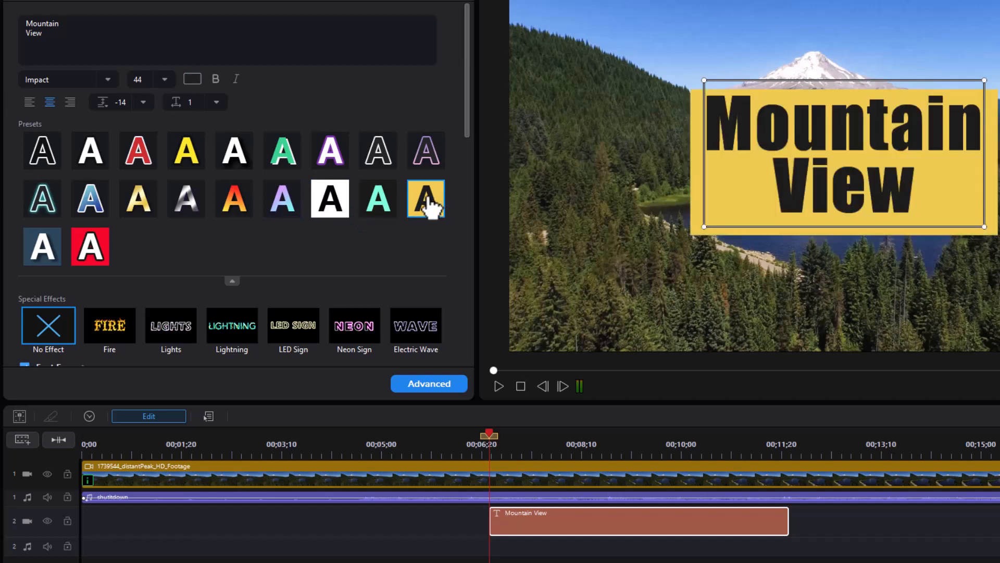
{"action": "left_click", "coordinate": [89, 247]}
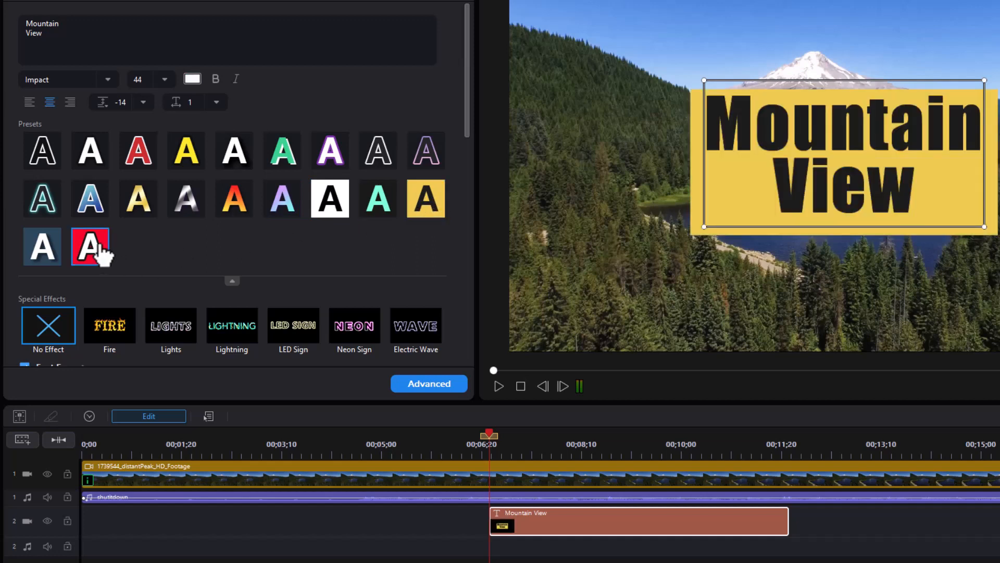
{"action": "left_click", "coordinate": [42, 199]}
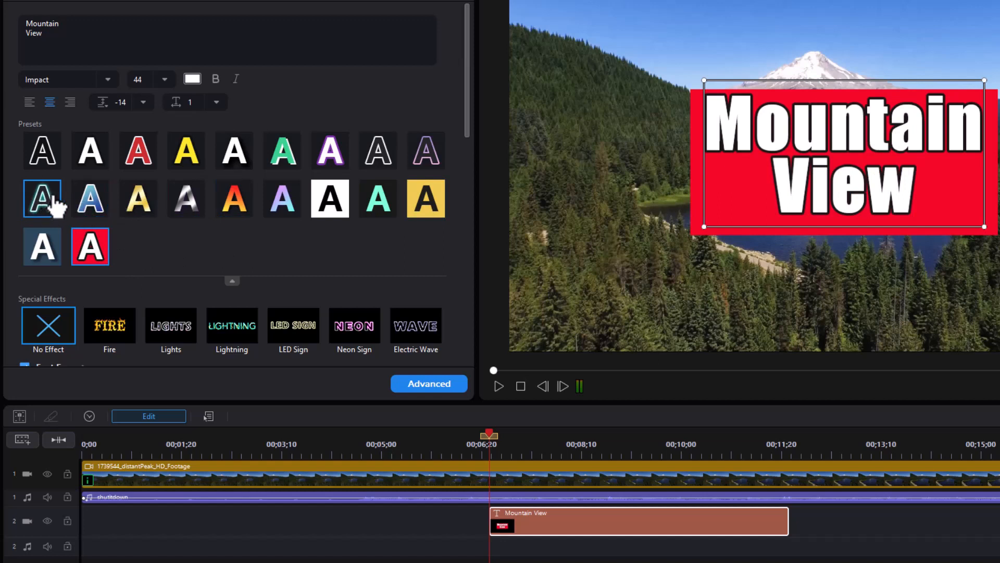
{"action": "left_click", "coordinate": [234, 198]}
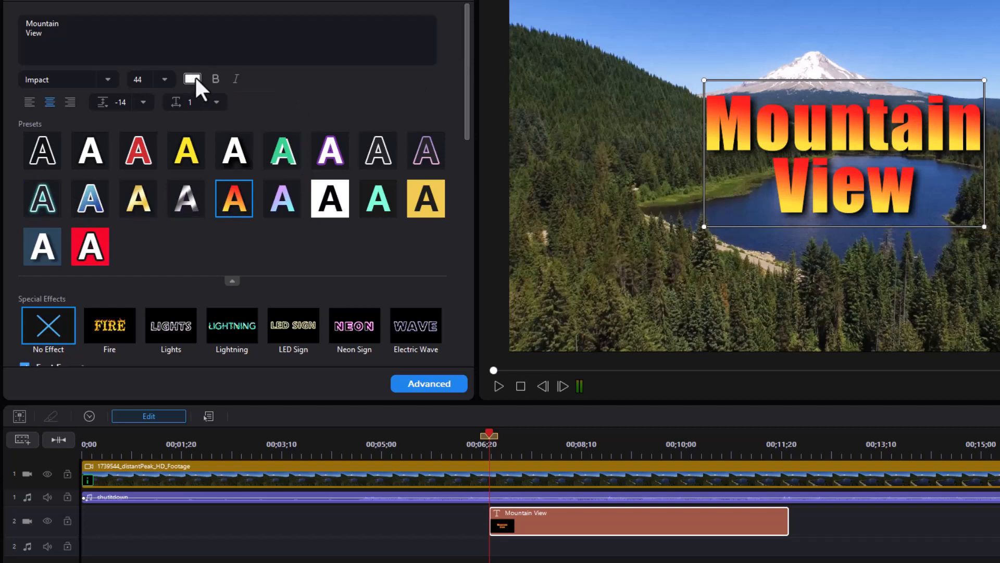
Change the title text to solid orange from the basic colours
{"action": "left_click", "coordinate": [192, 78]}
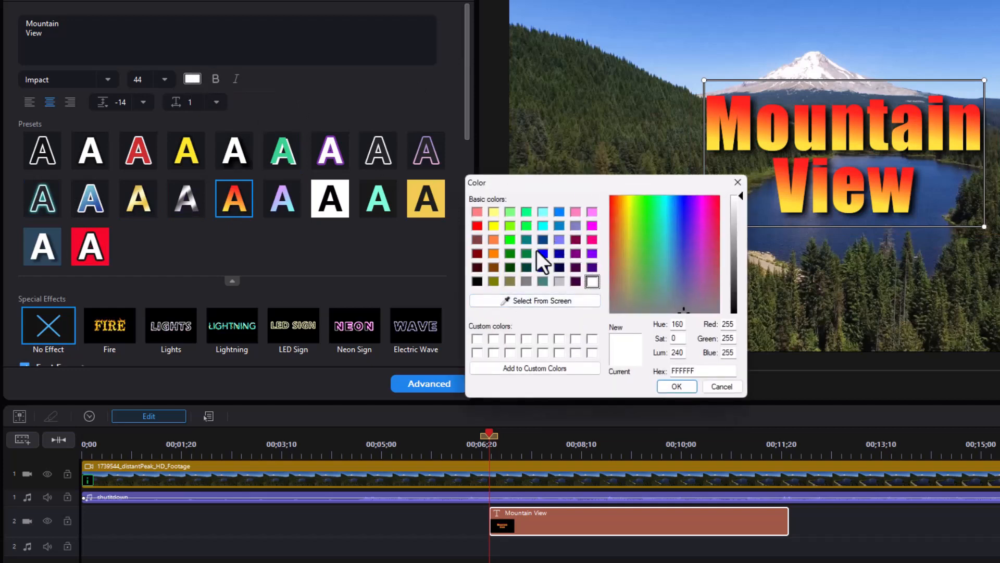
{"action": "mouse_move", "coordinate": [501, 245]}
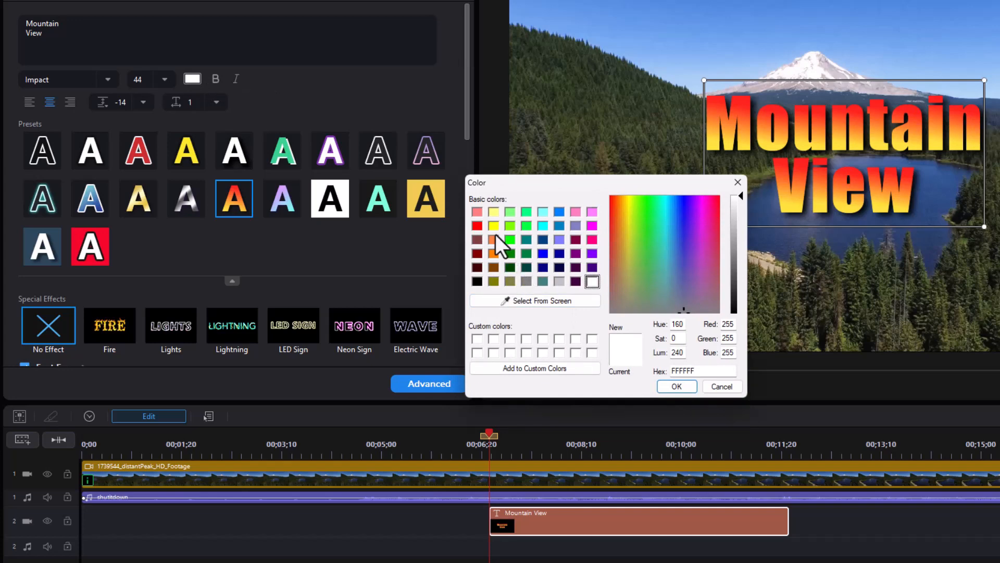
{"action": "left_click", "coordinate": [677, 386]}
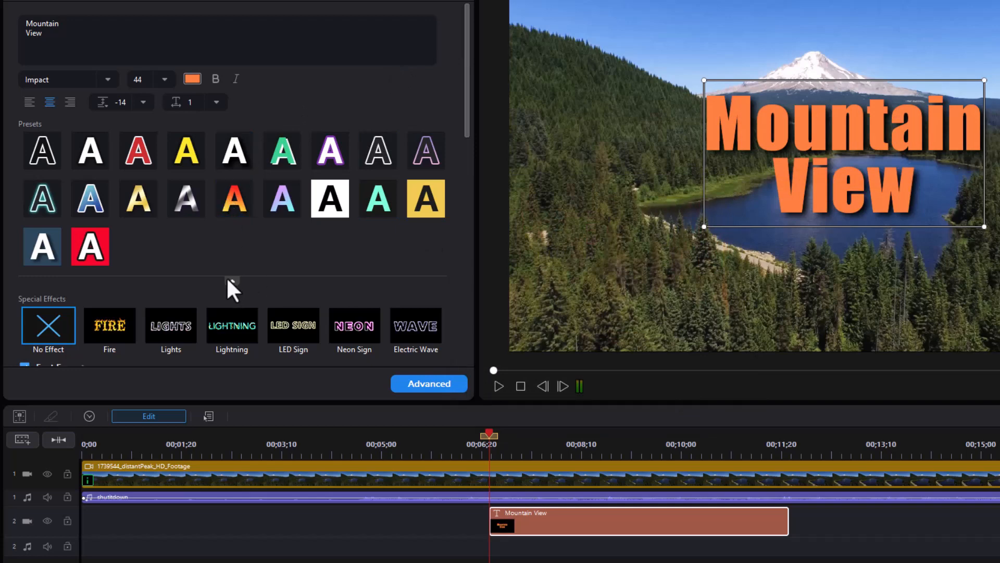
{"action": "mouse_move", "coordinate": [233, 293]}
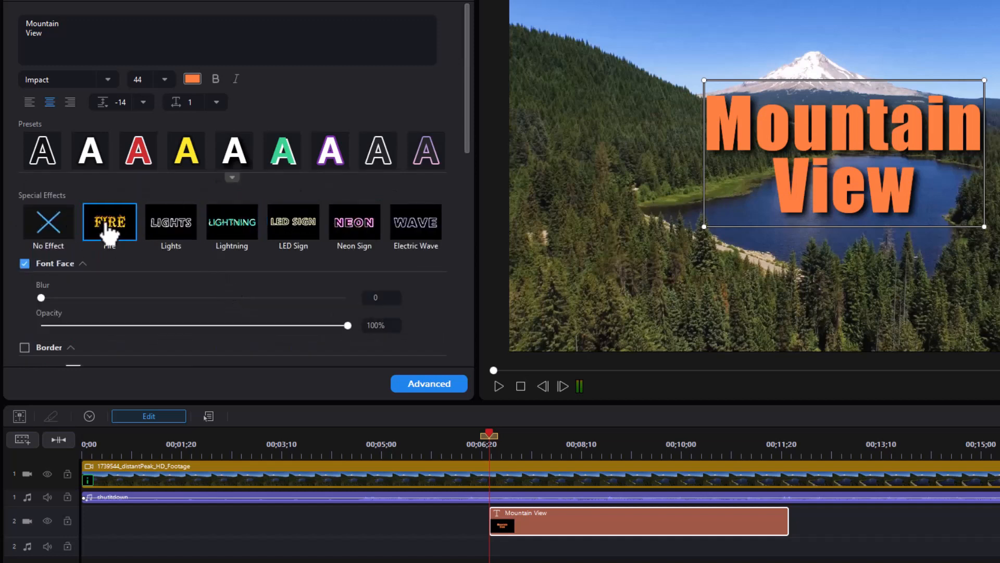
Turn on a white 3.0 border around the orange title letters
{"action": "left_click", "coordinate": [108, 222]}
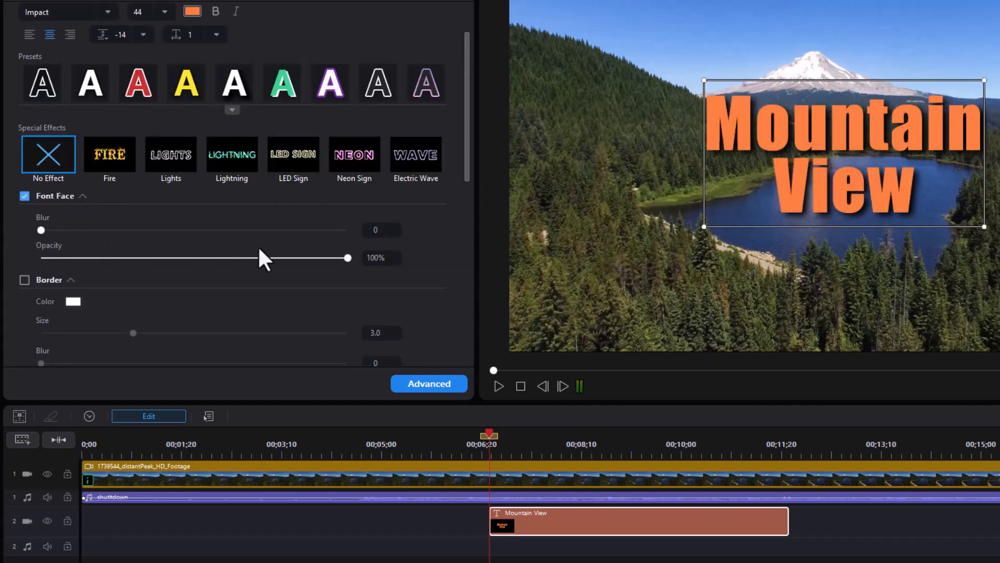
{"action": "left_click_drag", "start_coordinate": [40, 230], "coordinate": [52, 229]}
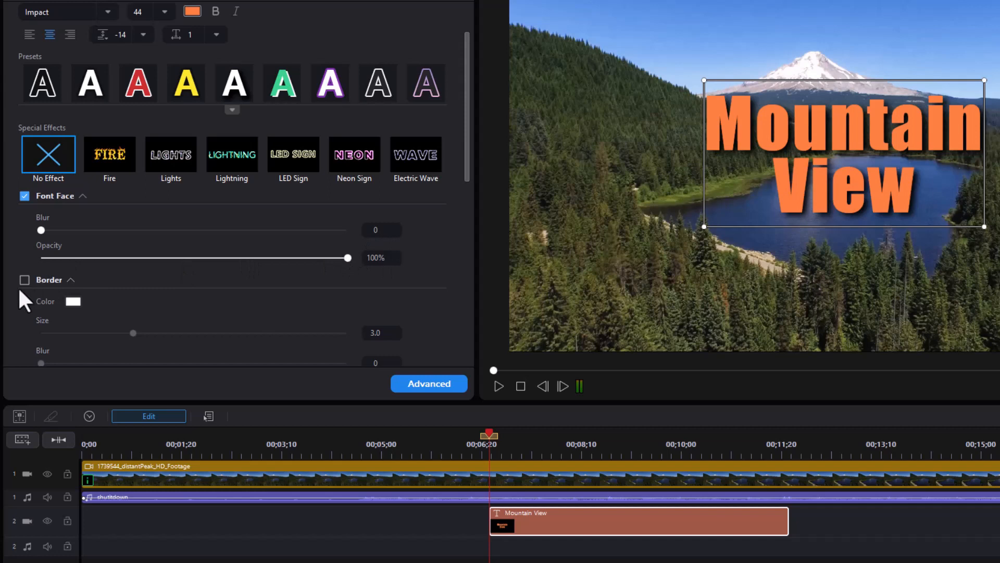
{"action": "left_click", "coordinate": [24, 279]}
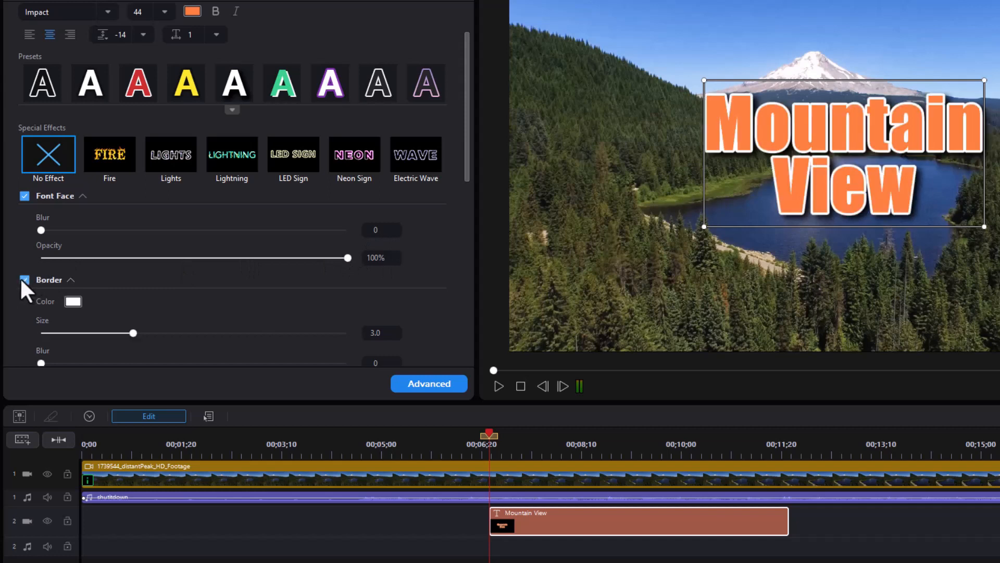
{"action": "mouse_move", "coordinate": [74, 305]}
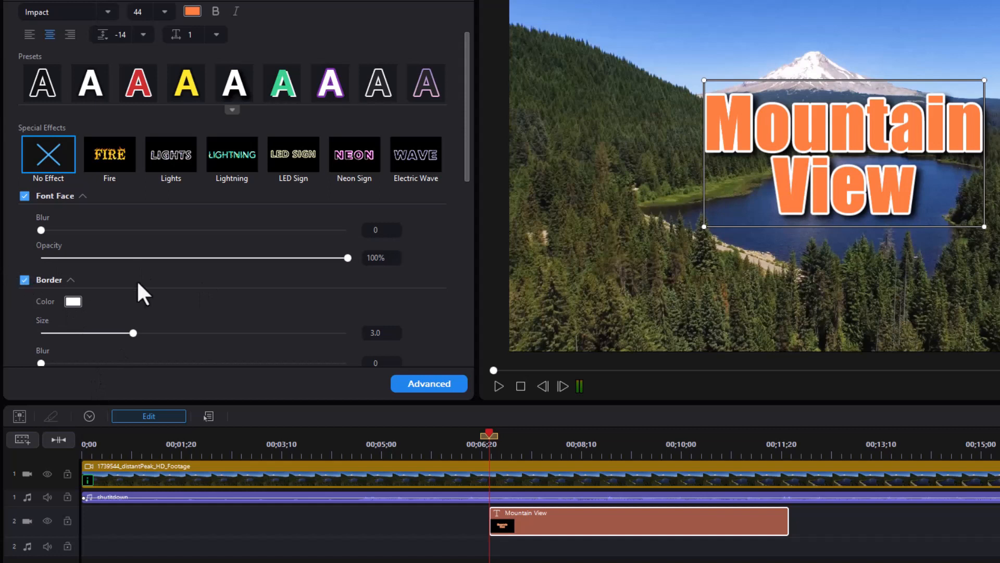
{"action": "scroll", "scroll_direction": "down", "scroll_amount": 3}
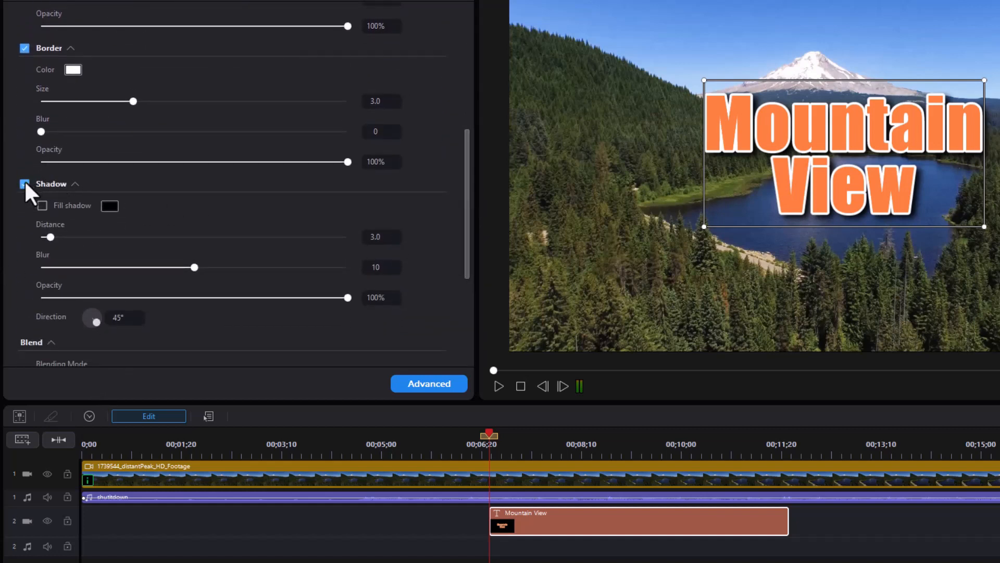
Toggle the title's shadow off and on, then set shadow direction to 127°
{"action": "left_click", "coordinate": [24, 184]}
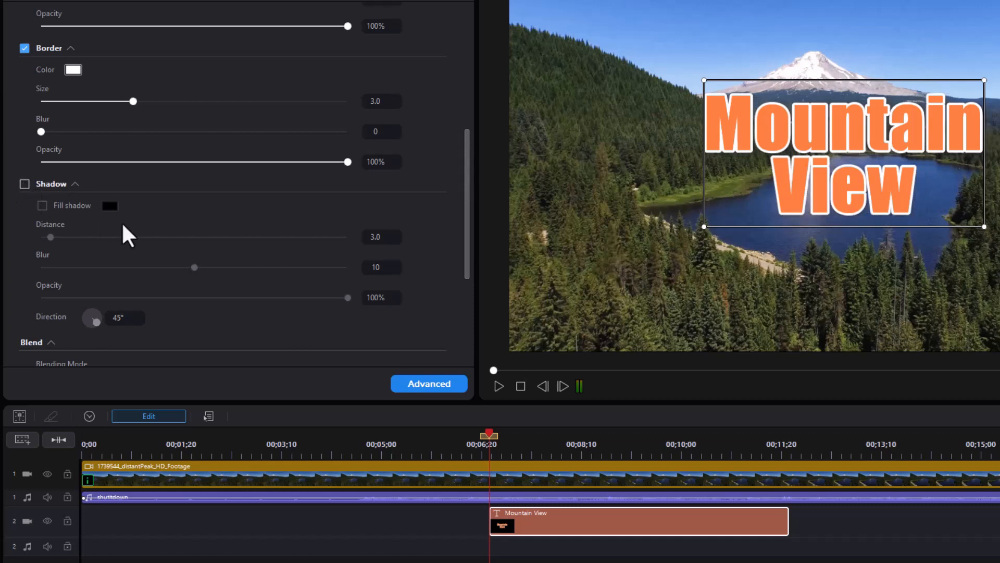
{"action": "mouse_move", "coordinate": [264, 246]}
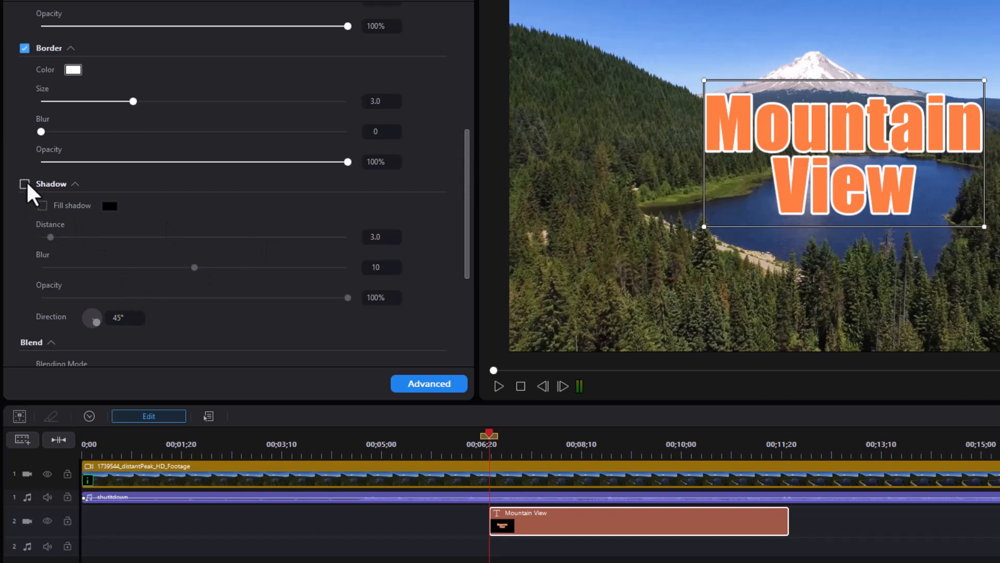
{"action": "left_click", "coordinate": [24, 184]}
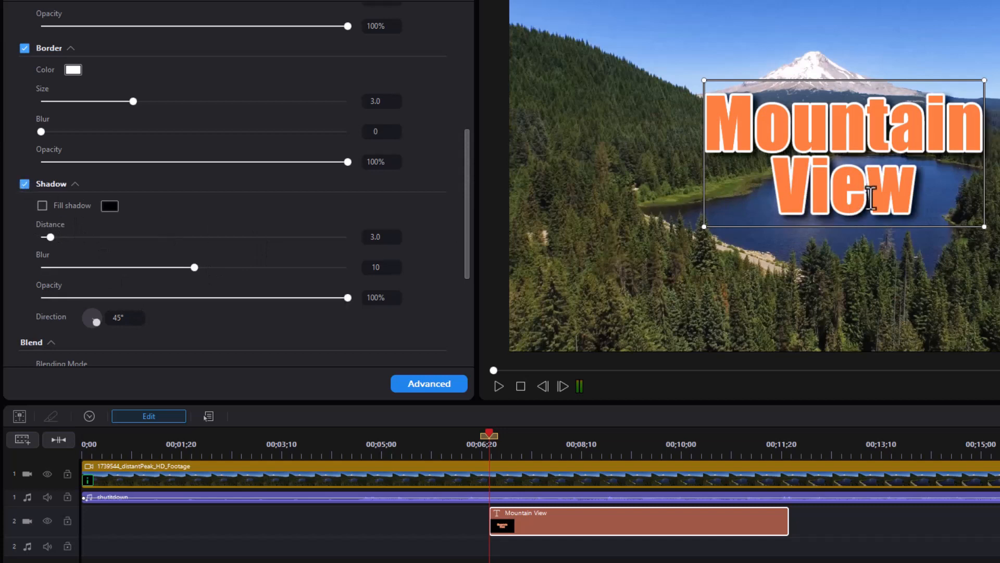
{"action": "mouse_move", "coordinate": [89, 245]}
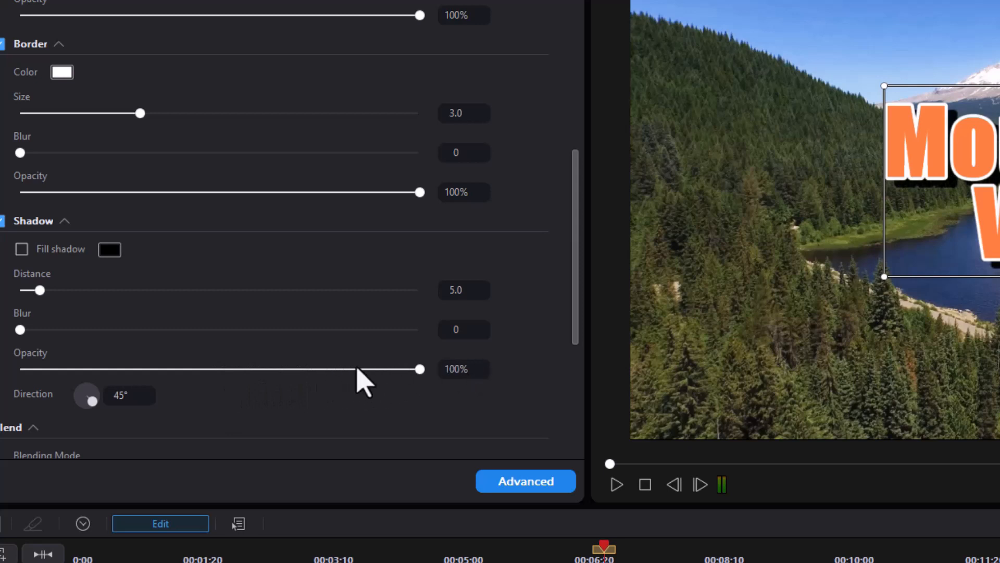
{"action": "left_click", "coordinate": [129, 395]}
{"action": "type", "text": "127"}
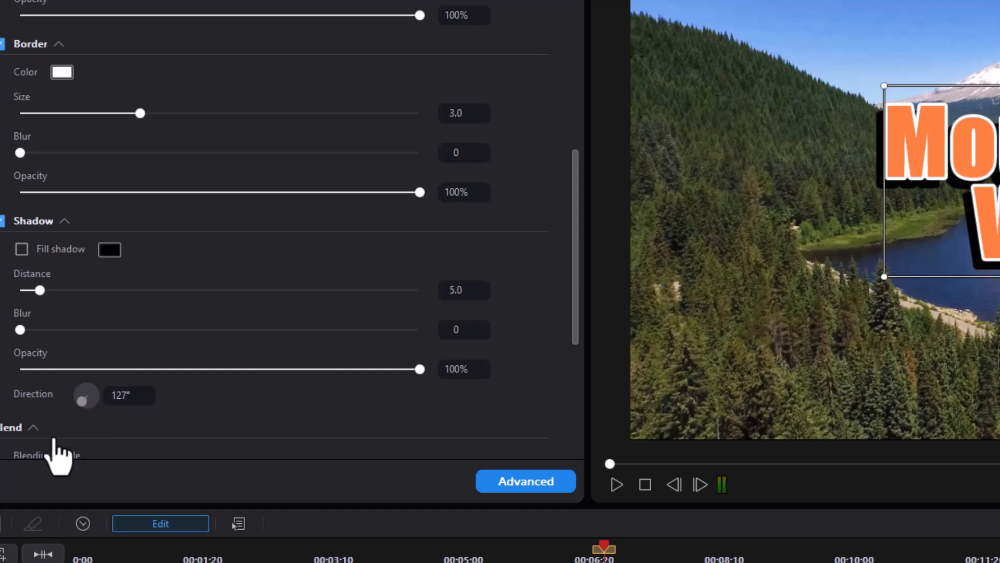
{"action": "scroll", "scroll_direction": "down", "scroll_amount": 3}
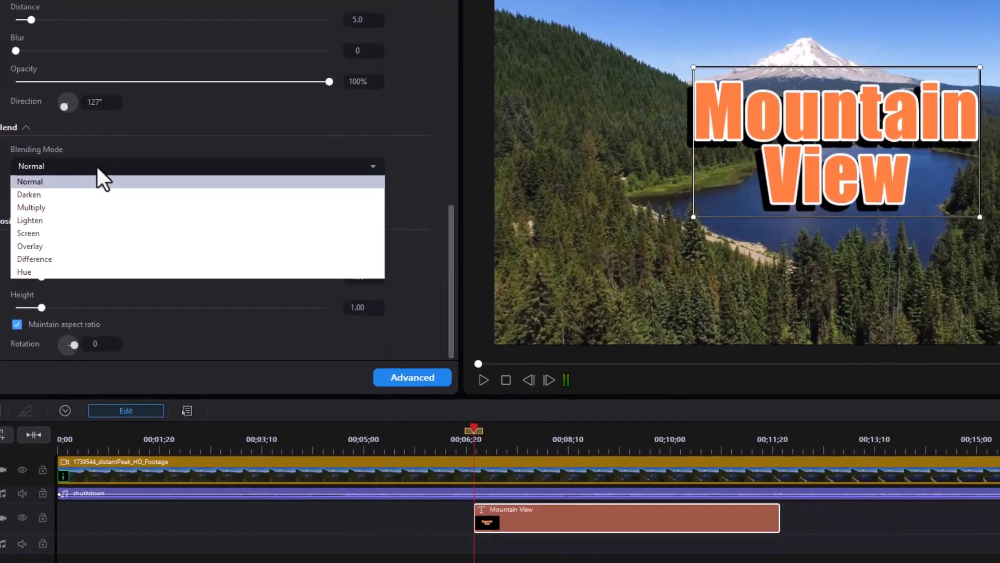
{"action": "left_click", "coordinate": [32, 207]}
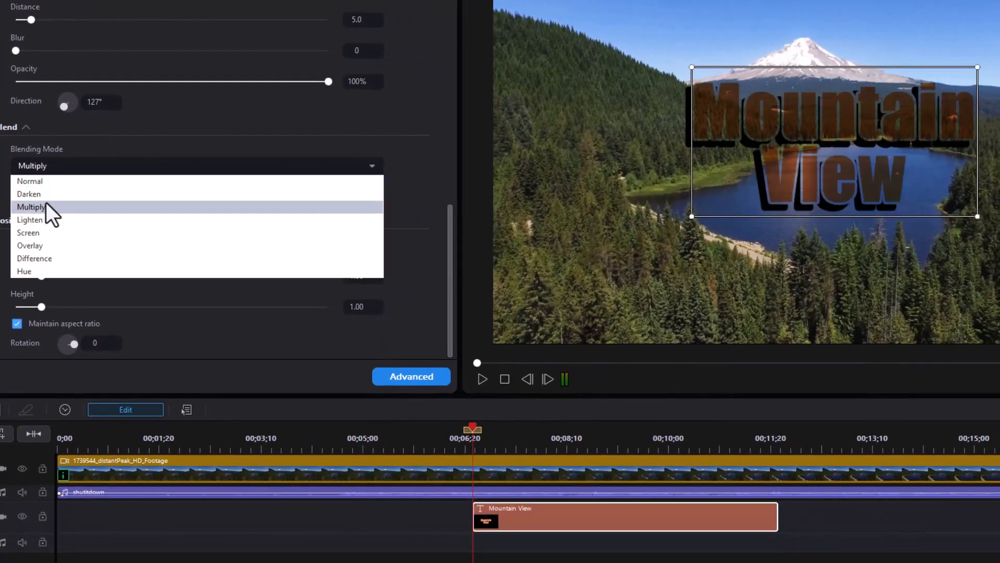
{"action": "left_click", "coordinate": [30, 219]}
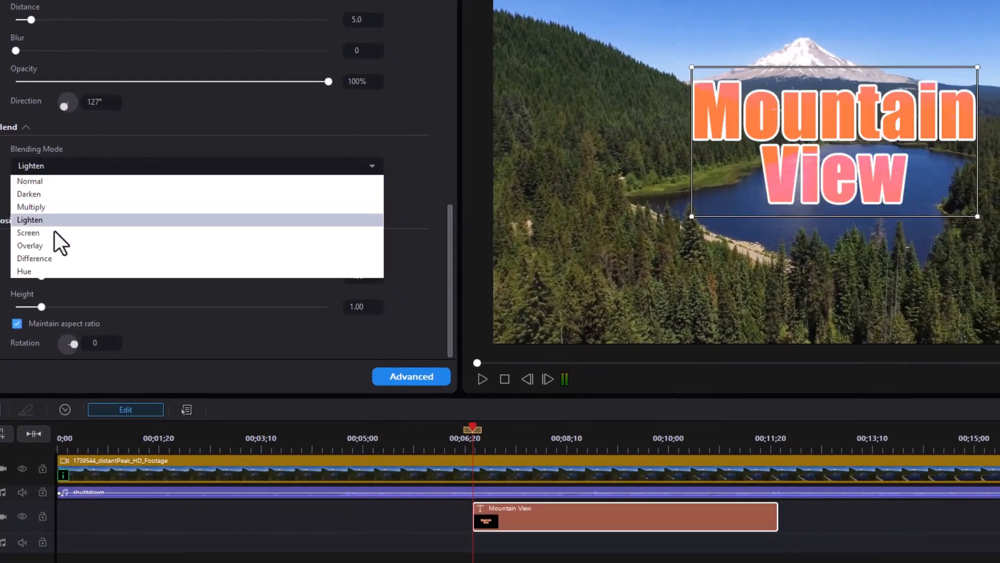
{"action": "left_click", "coordinate": [30, 245]}
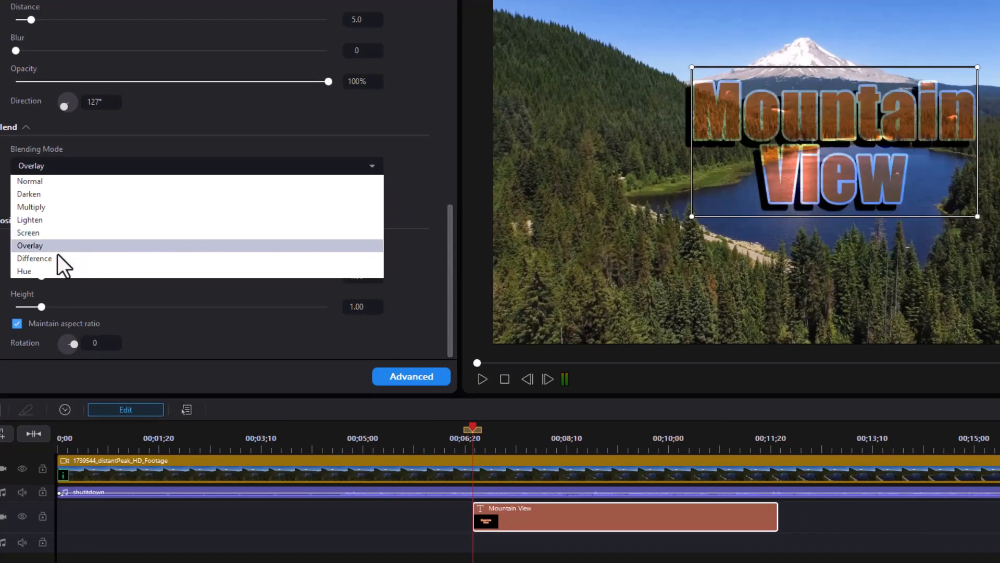
{"action": "left_click", "coordinate": [31, 207]}
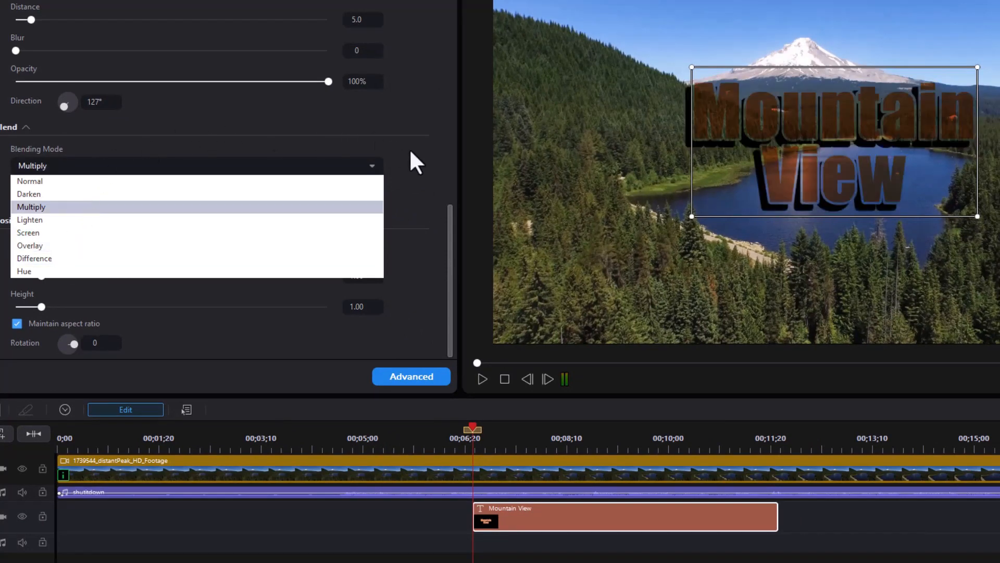
{"action": "left_click", "coordinate": [30, 180]}
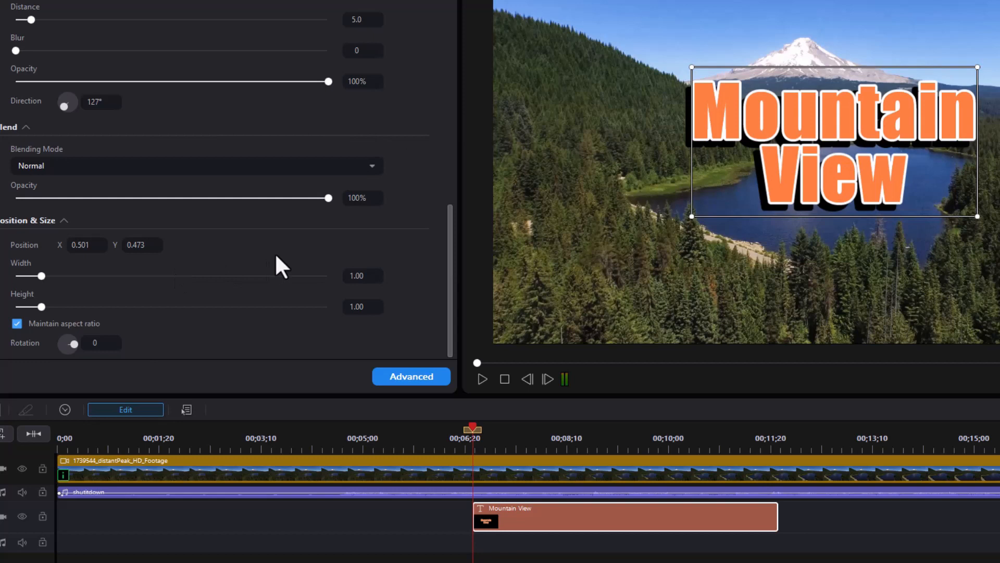
{"action": "mouse_move", "coordinate": [801, 68]}
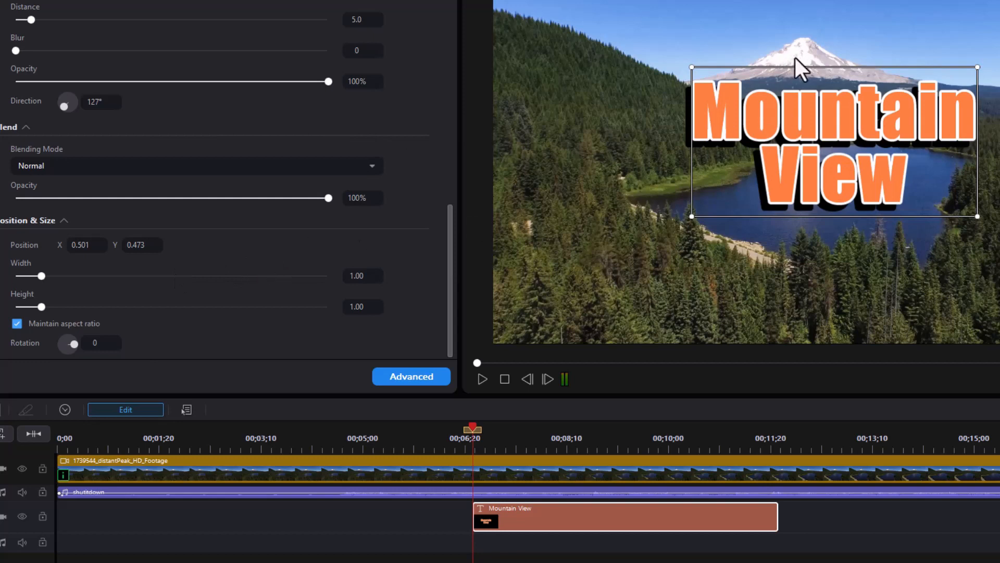
{"action": "mouse_move", "coordinate": [795, 63]}
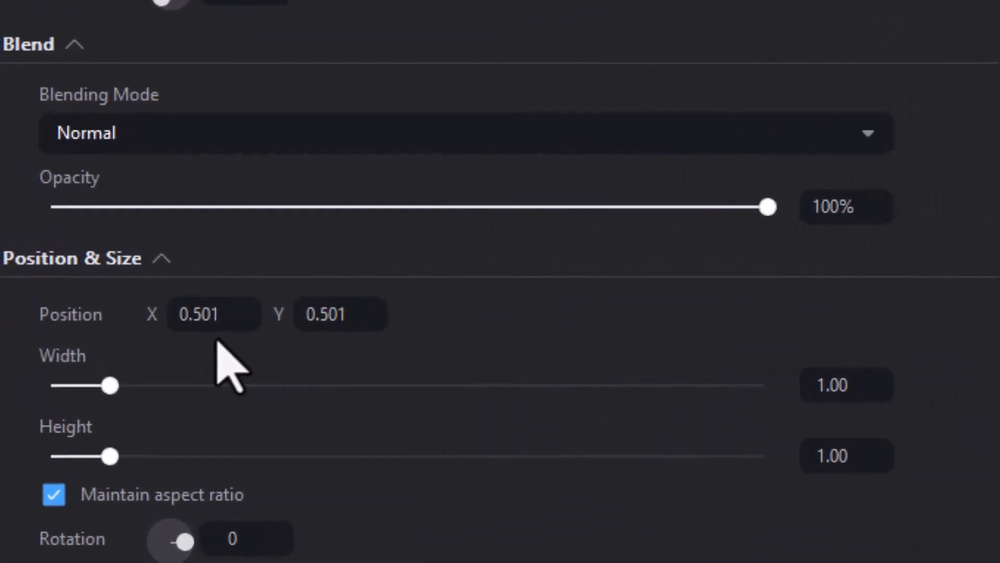
{"action": "mouse_move", "coordinate": [450, 357]}
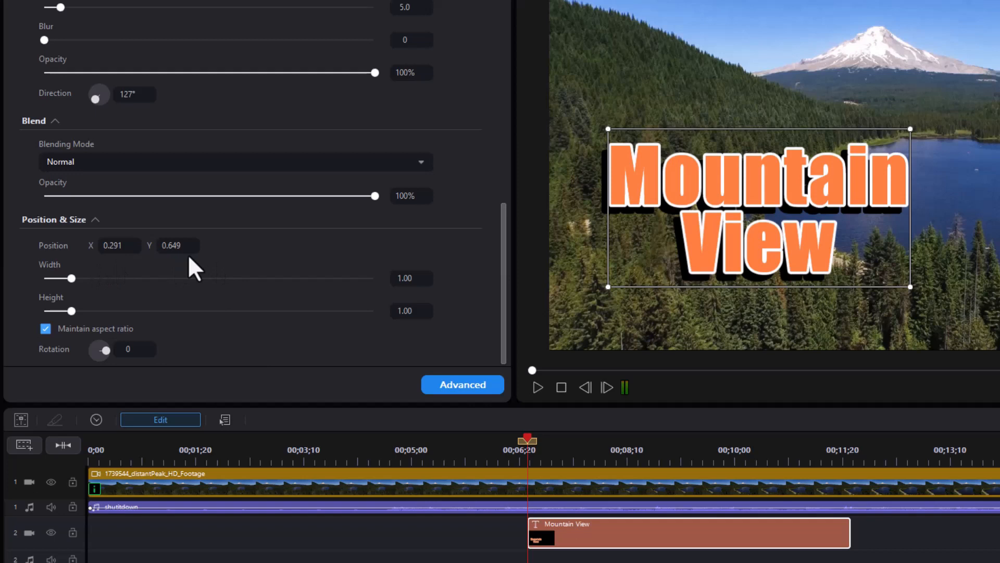
{"action": "mouse_move", "coordinate": [102, 271]}
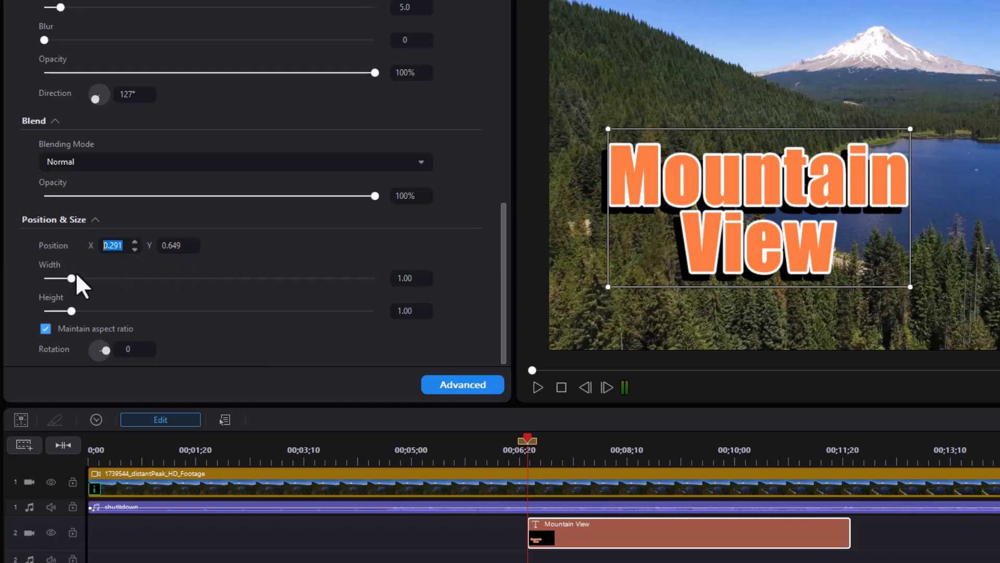
Enter 0.500 in Position X to centre the lowered title horizontally
{"action": "type", "text": "500"}
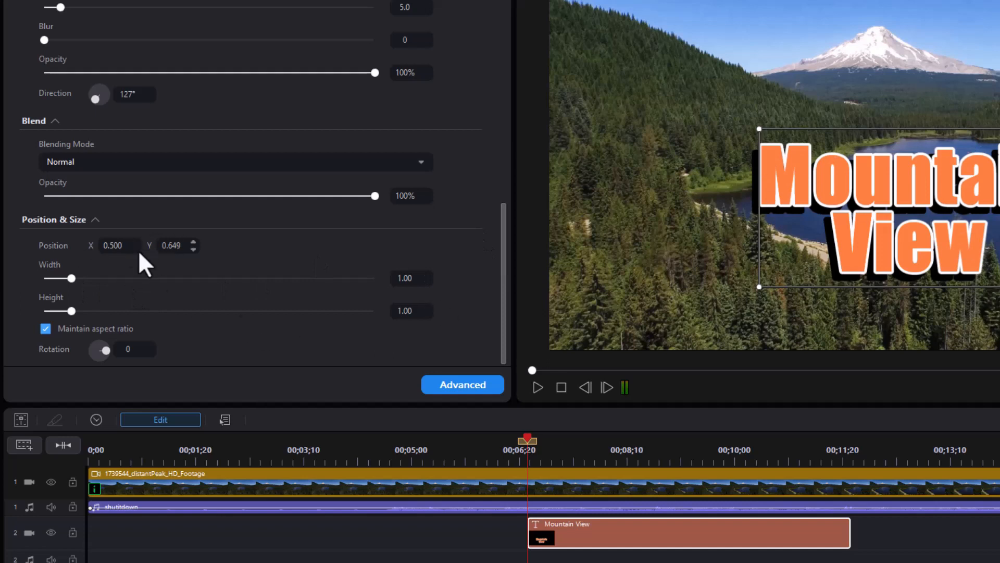
{"action": "mouse_move", "coordinate": [76, 319]}
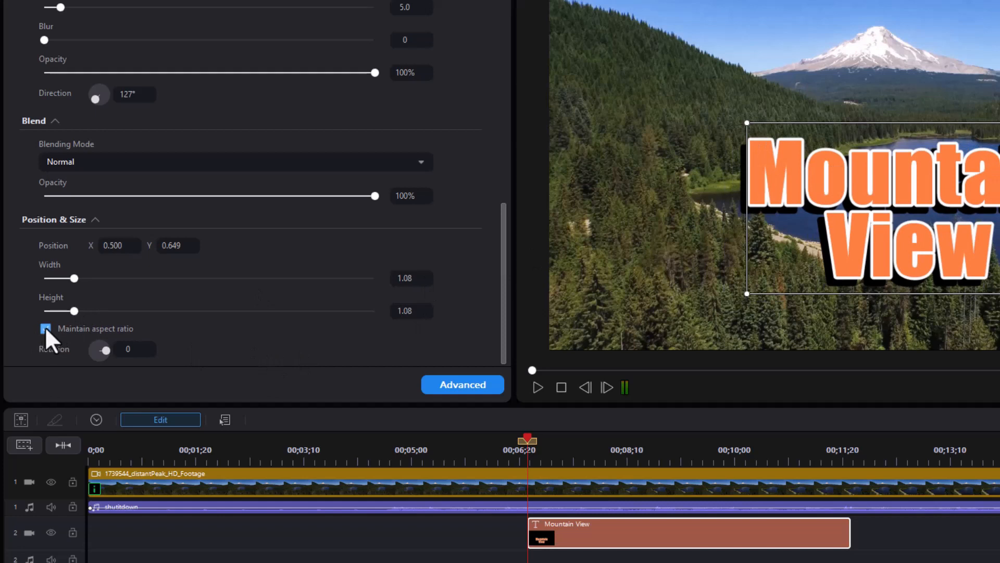
Toggle Maintain aspect ratio off and on for the 1.08-scaled title
{"action": "left_click", "coordinate": [45, 328]}
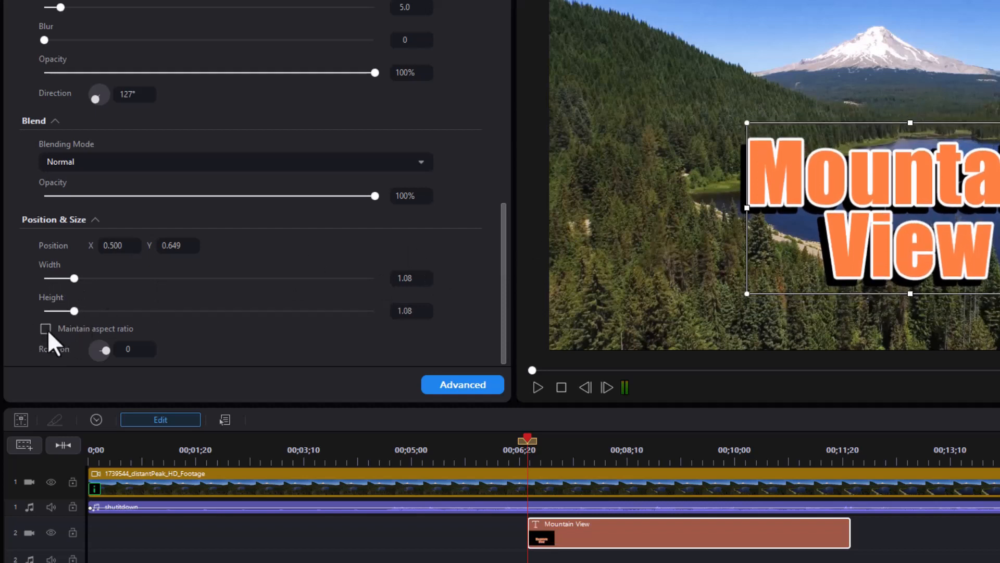
{"action": "left_click", "coordinate": [45, 327]}
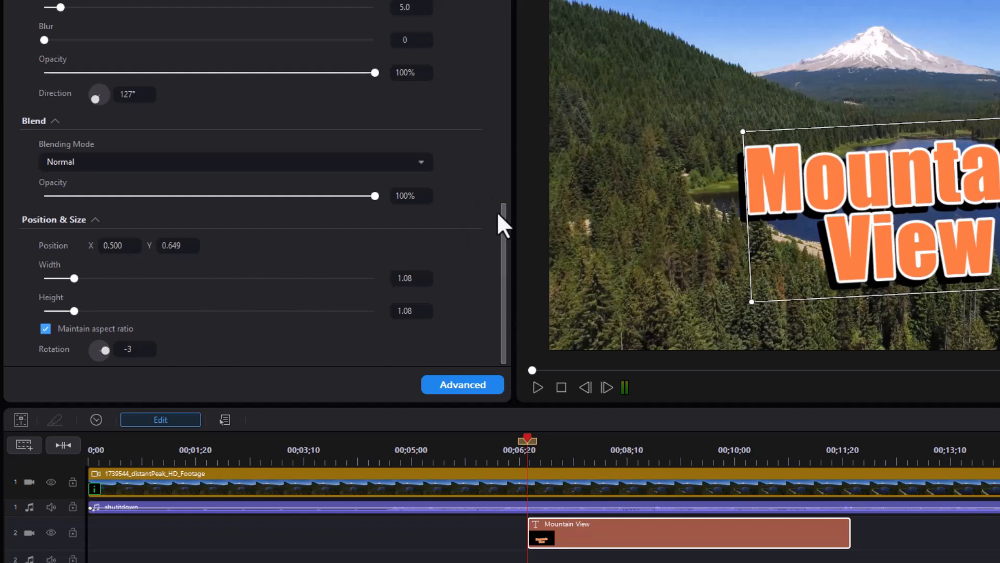
{"action": "scroll", "scroll_direction": "up", "scroll_amount": 3}
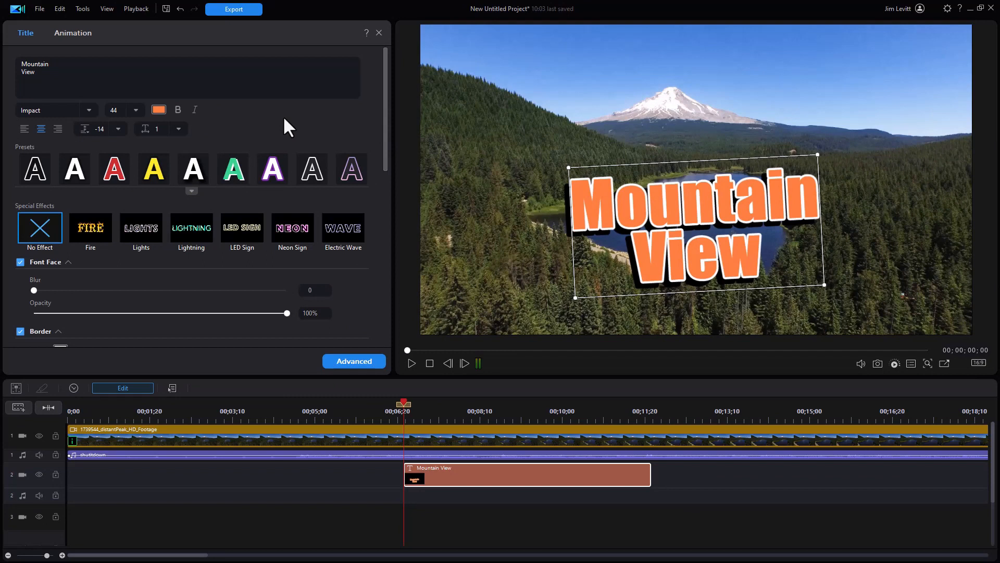
{"action": "mouse_move", "coordinate": [583, 90]}
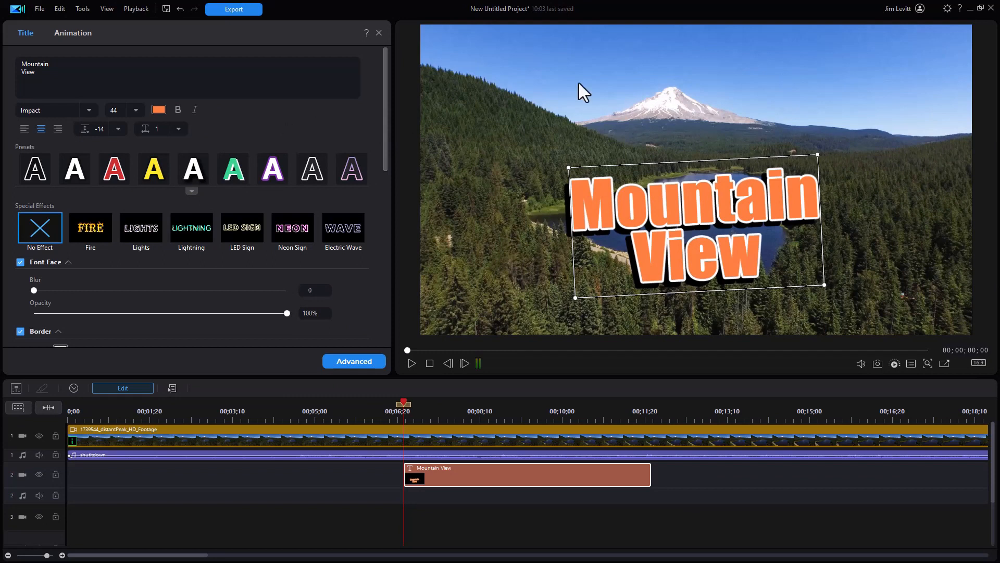
{"action": "mouse_move", "coordinate": [995, 31]}
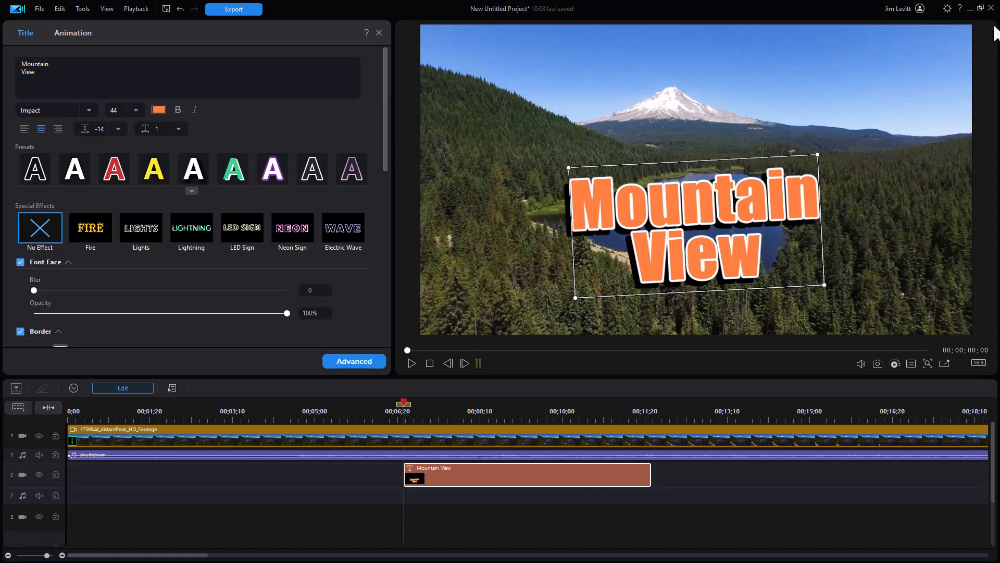